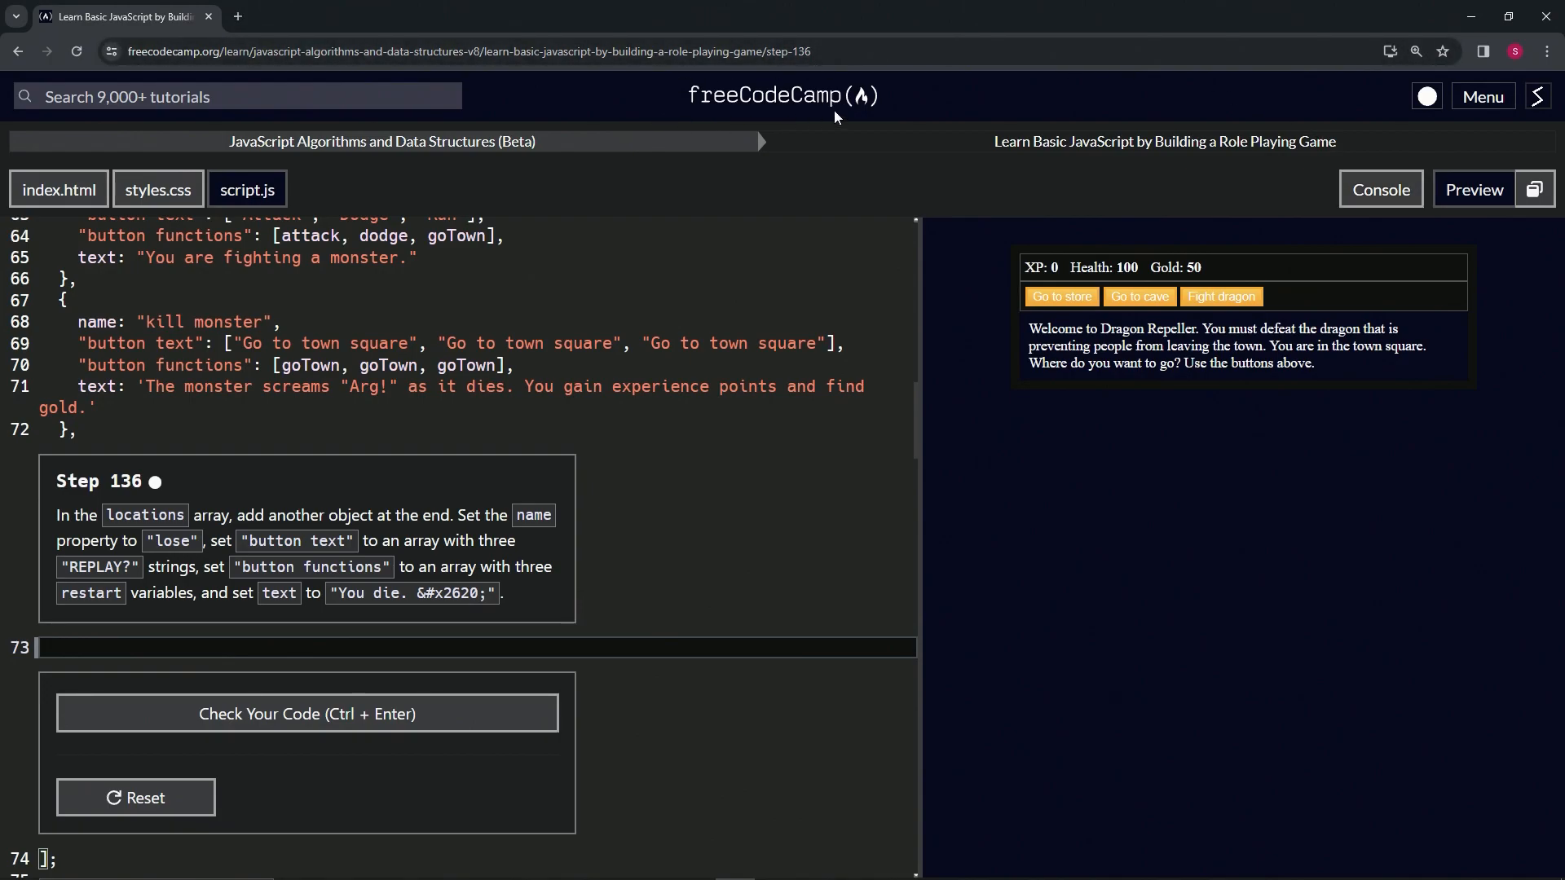
mouse_move(407, 163)
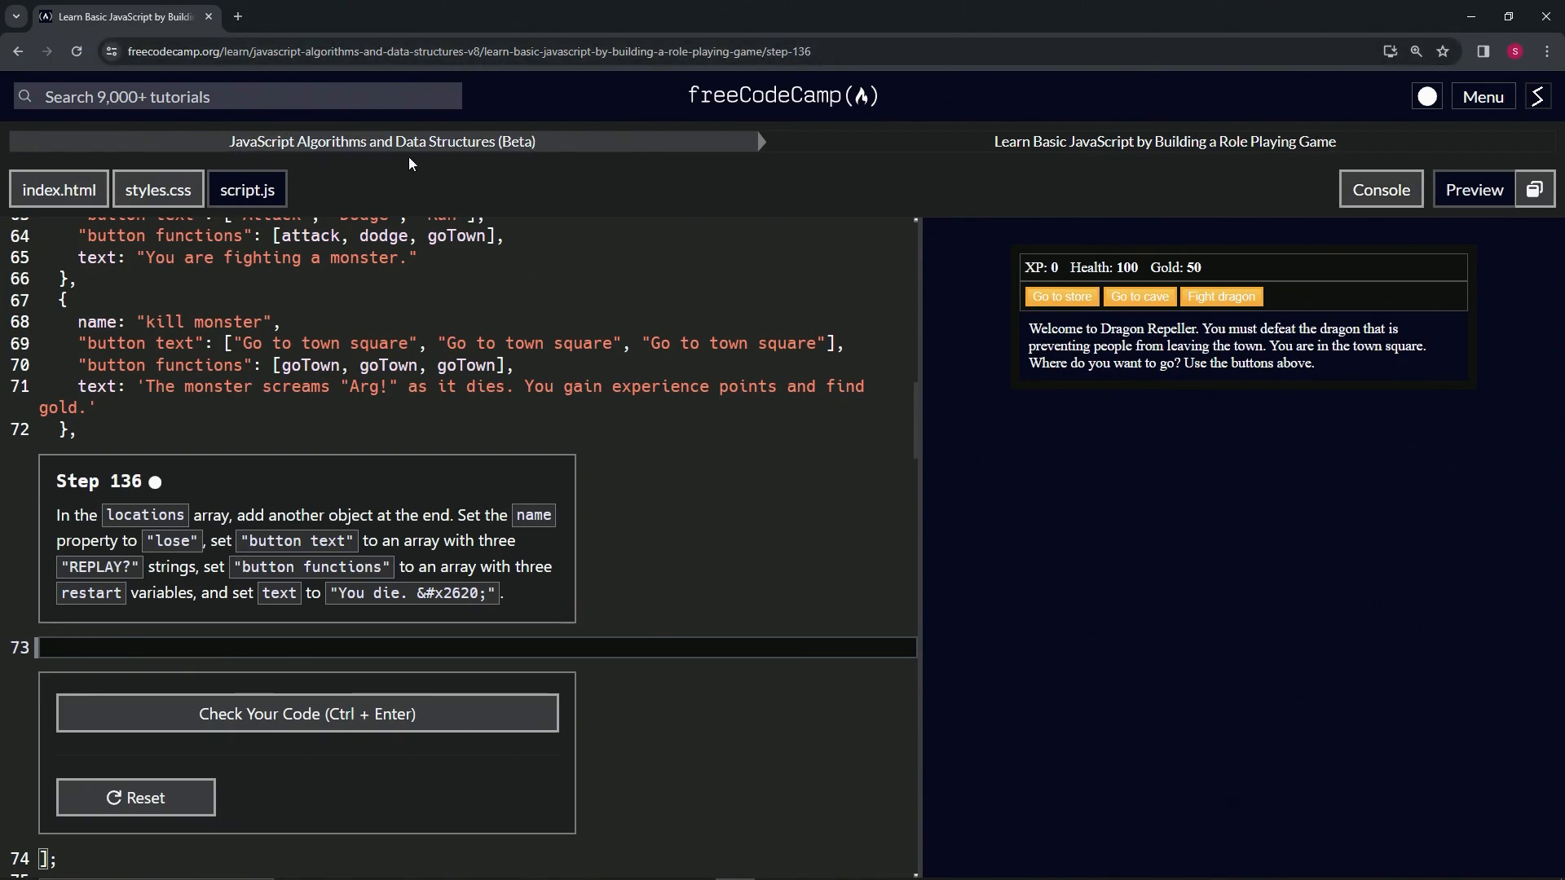
mouse_move(1103, 160)
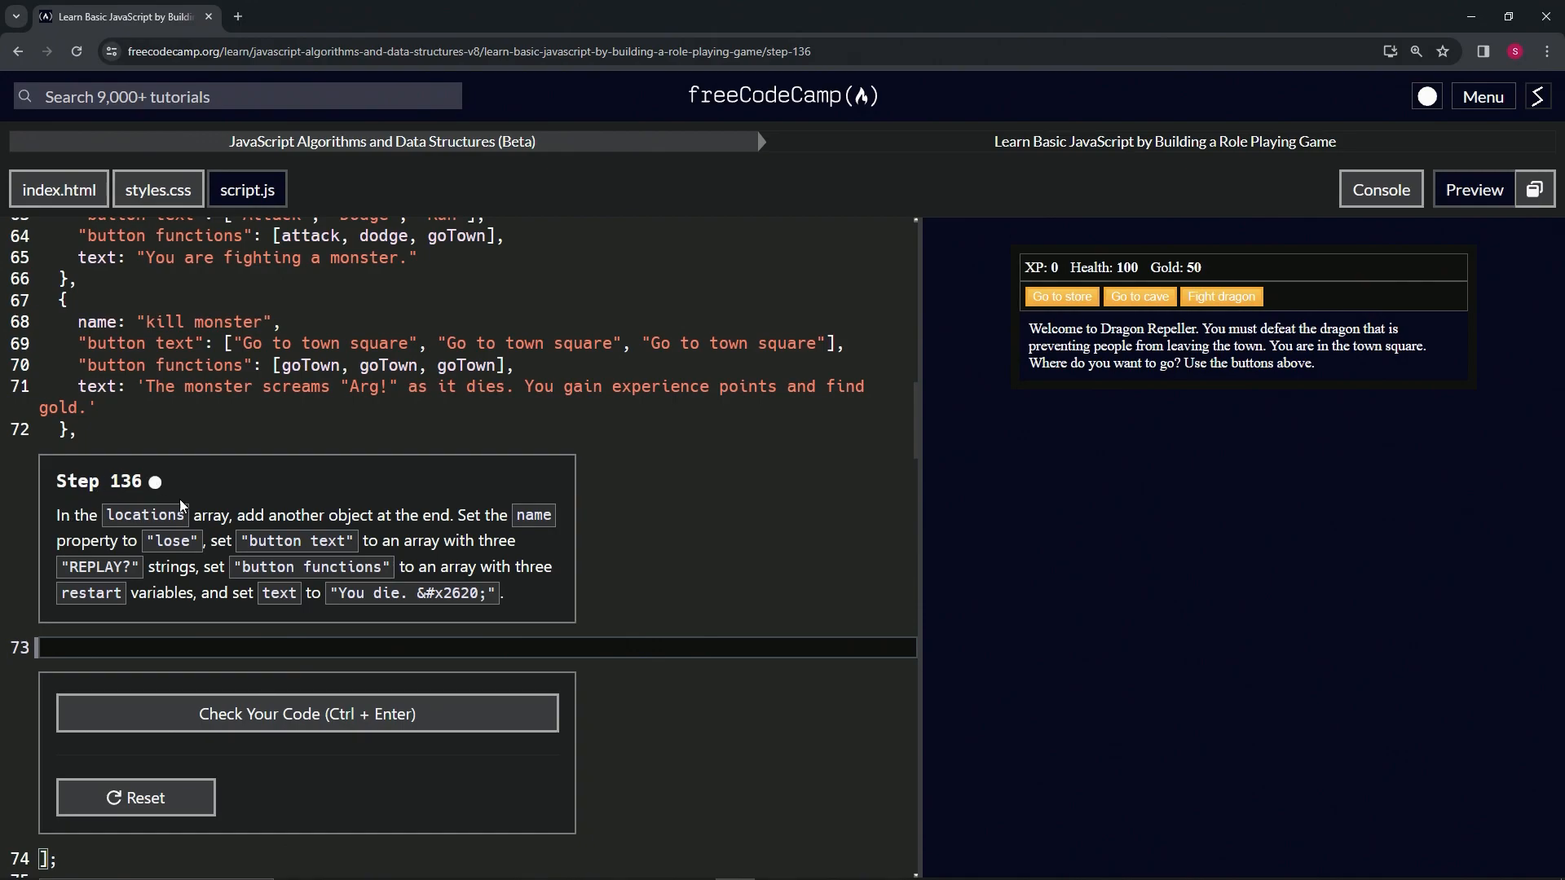
mouse_move(395, 513)
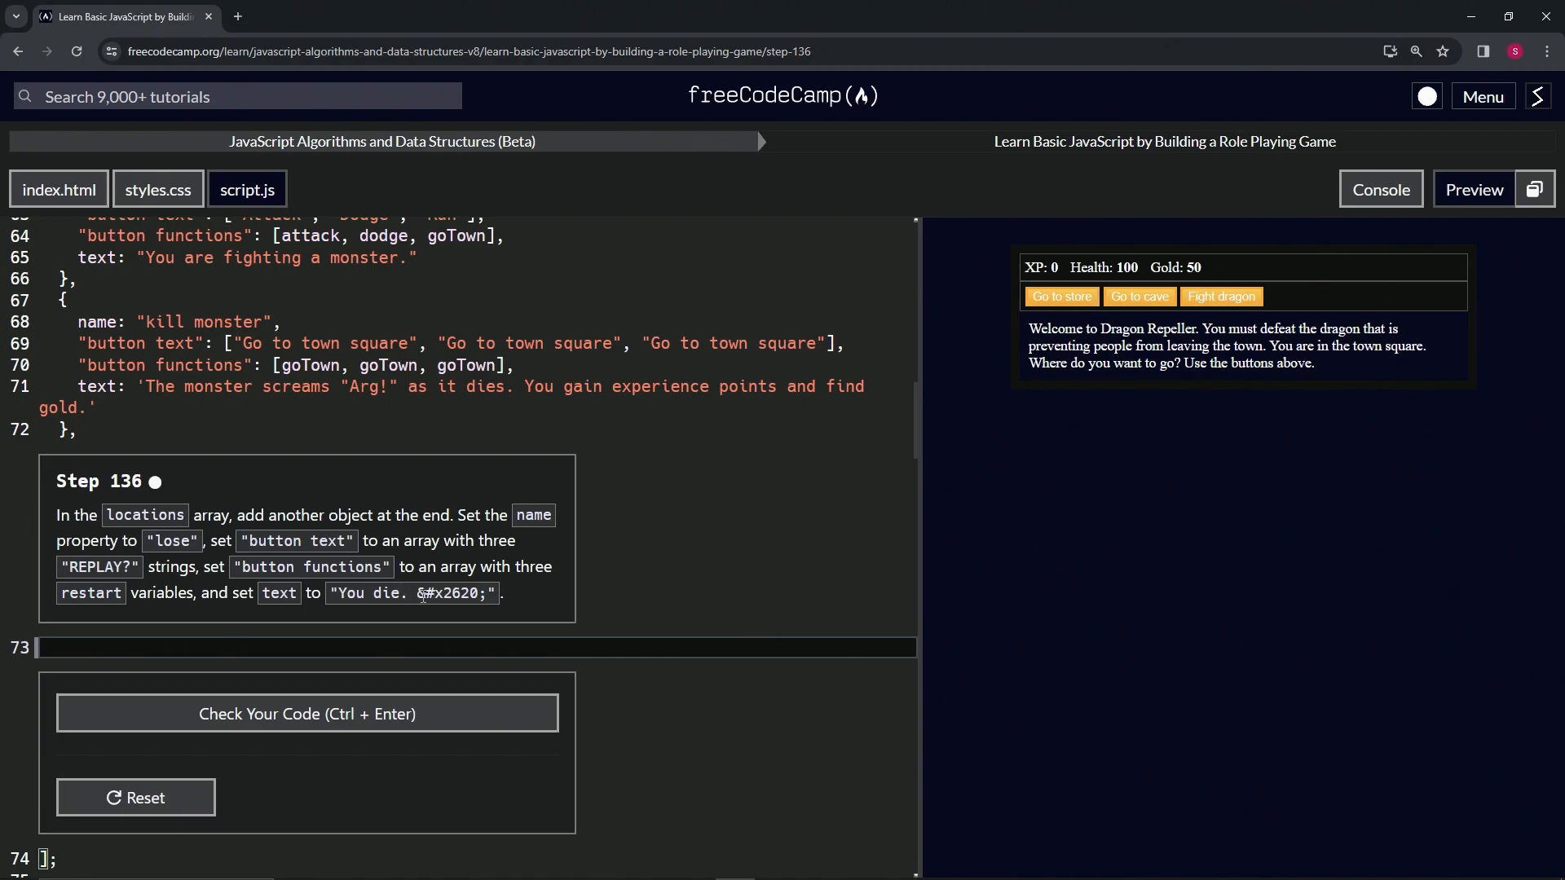
mouse_move(394, 649)
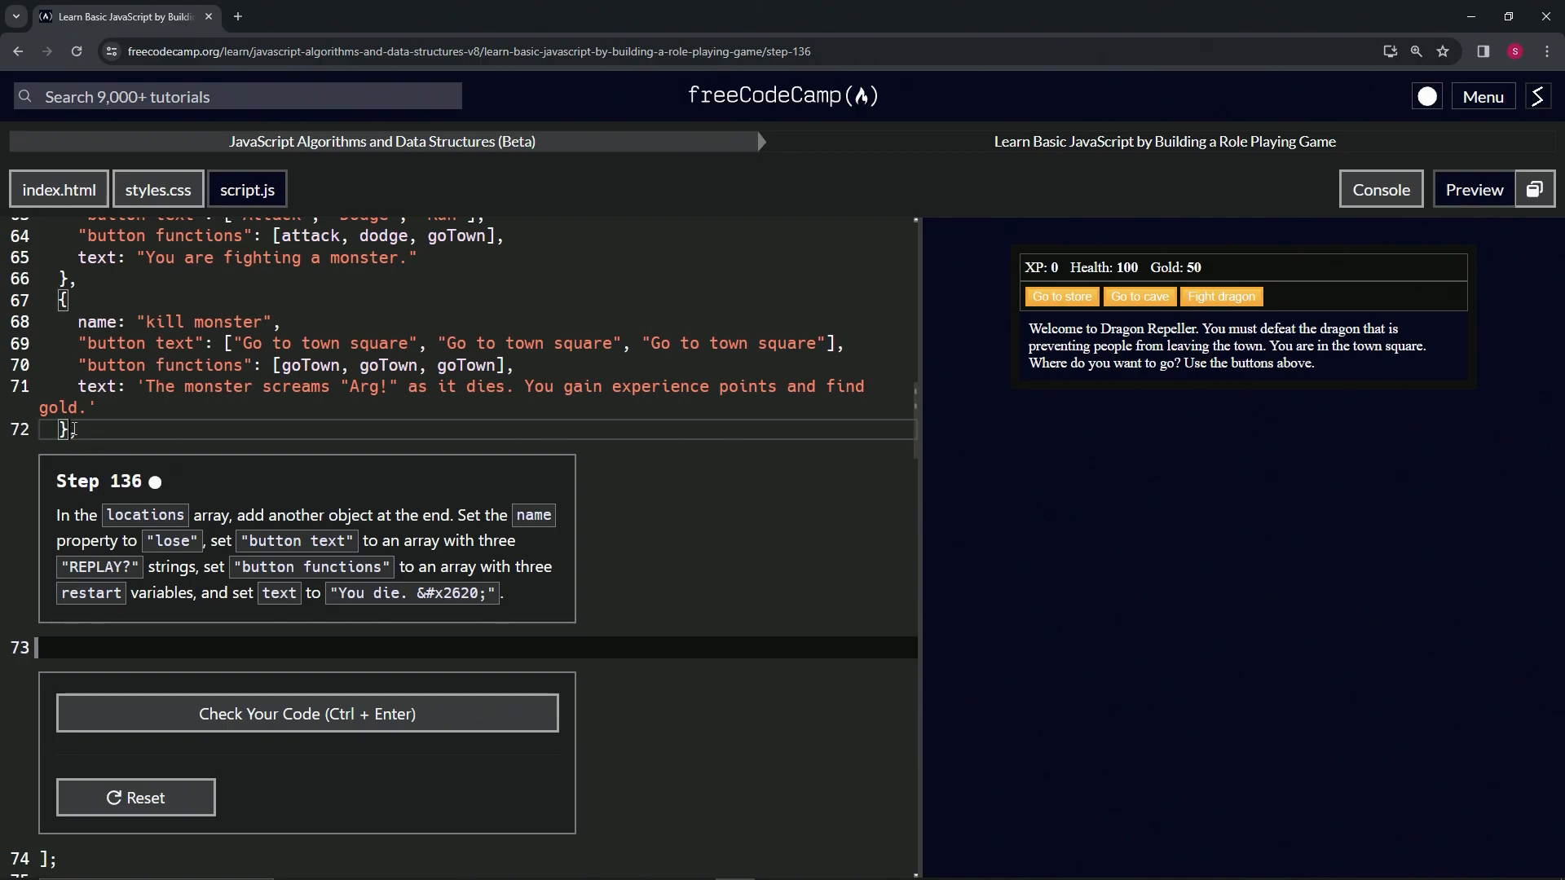
- Duplicate the kill monster object as a new location named 'lose' with three "REPLAY?" button texts
drag(62, 300, 77, 431)
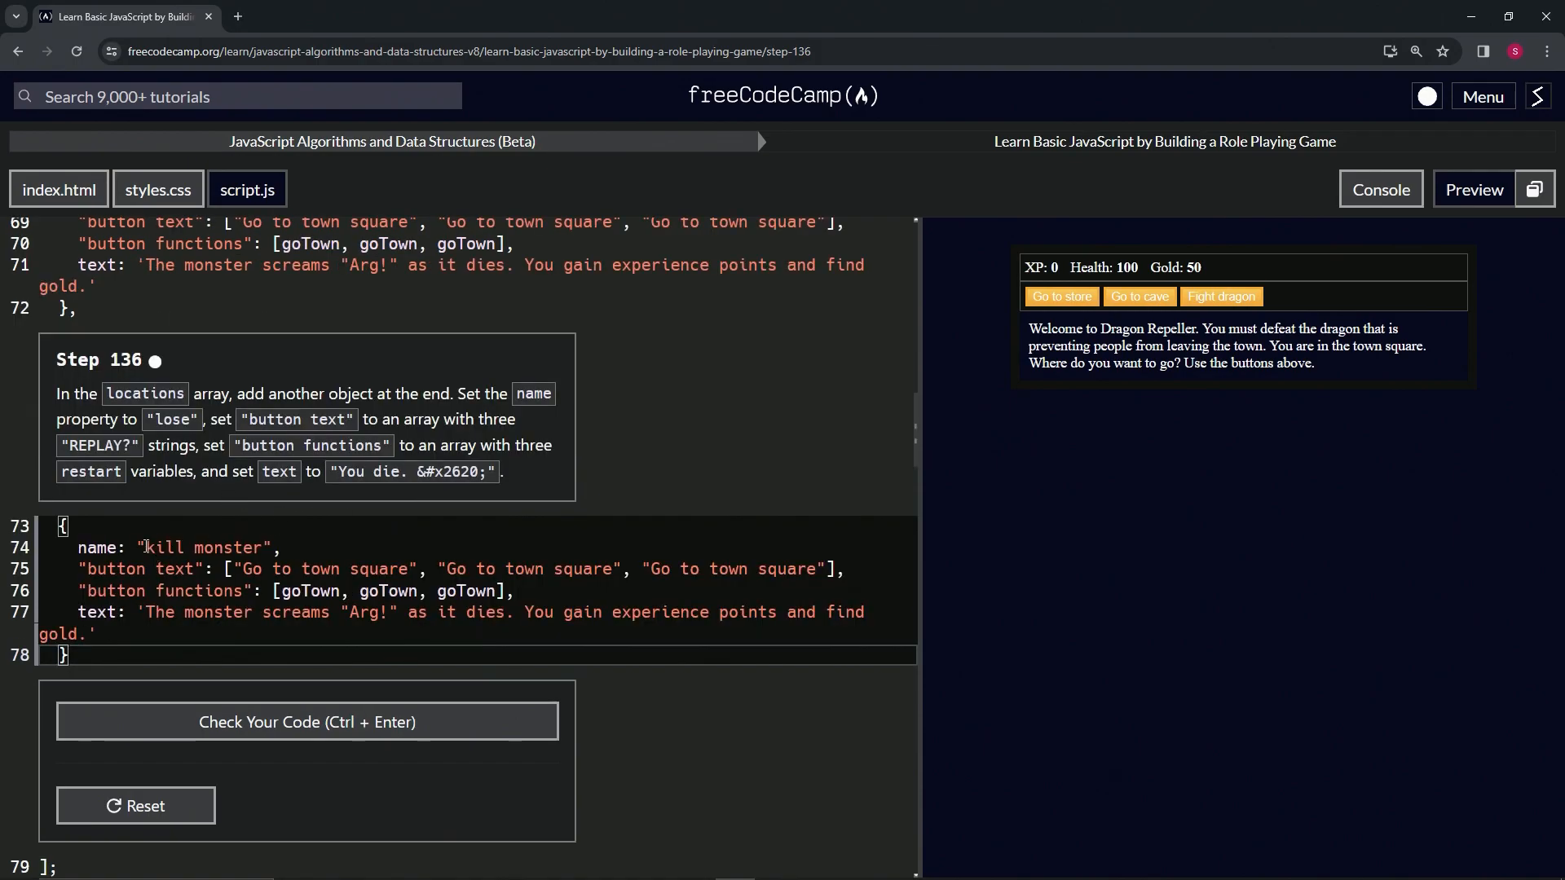
double_click(205, 548)
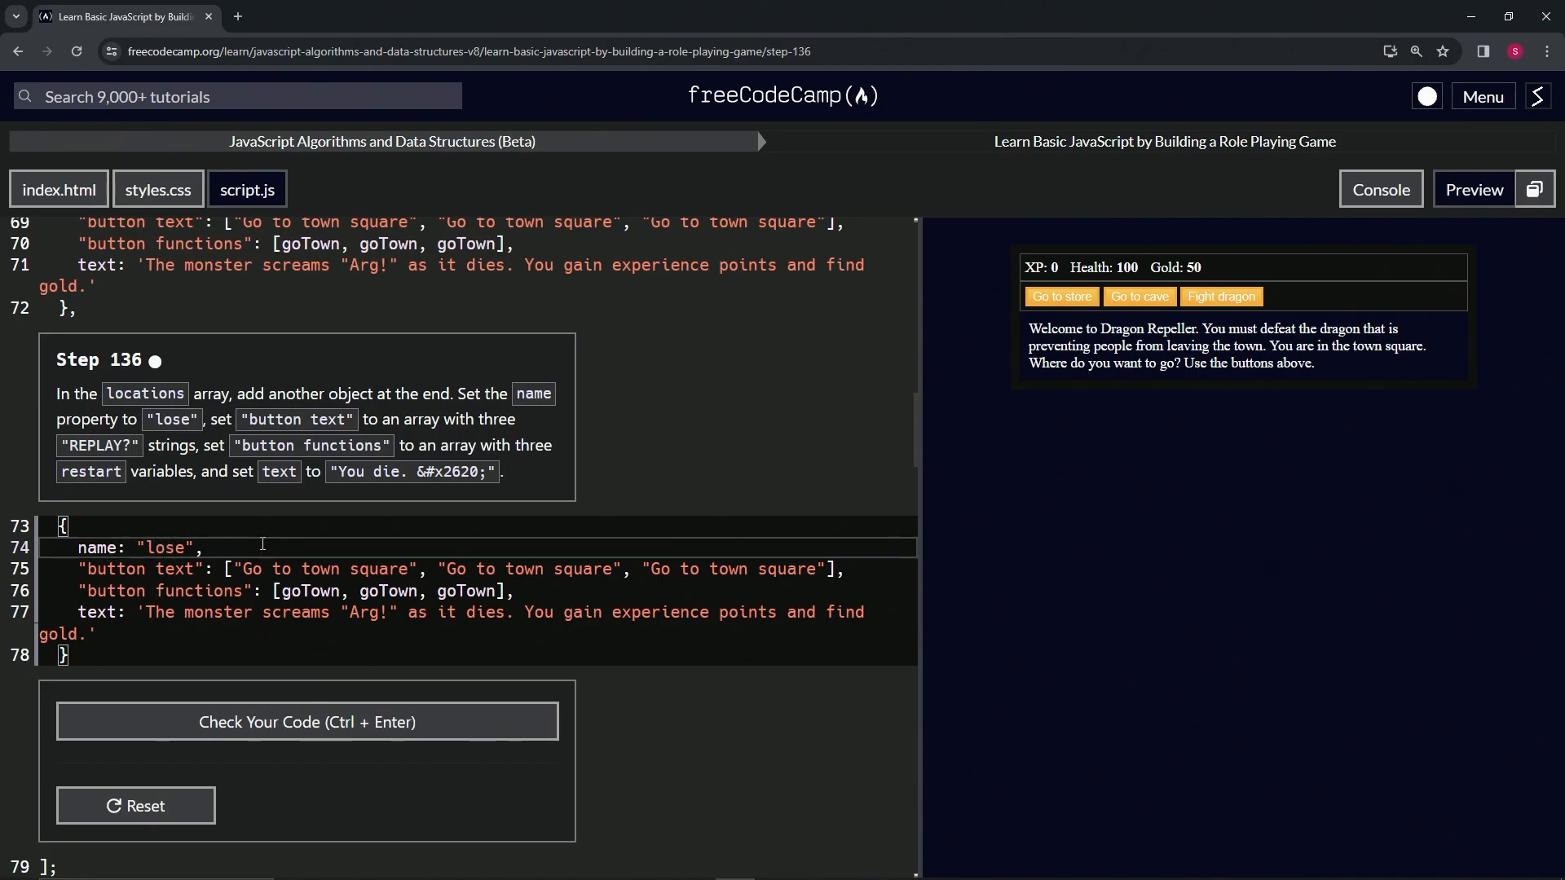
double_click(319, 569)
text(REPLAY)
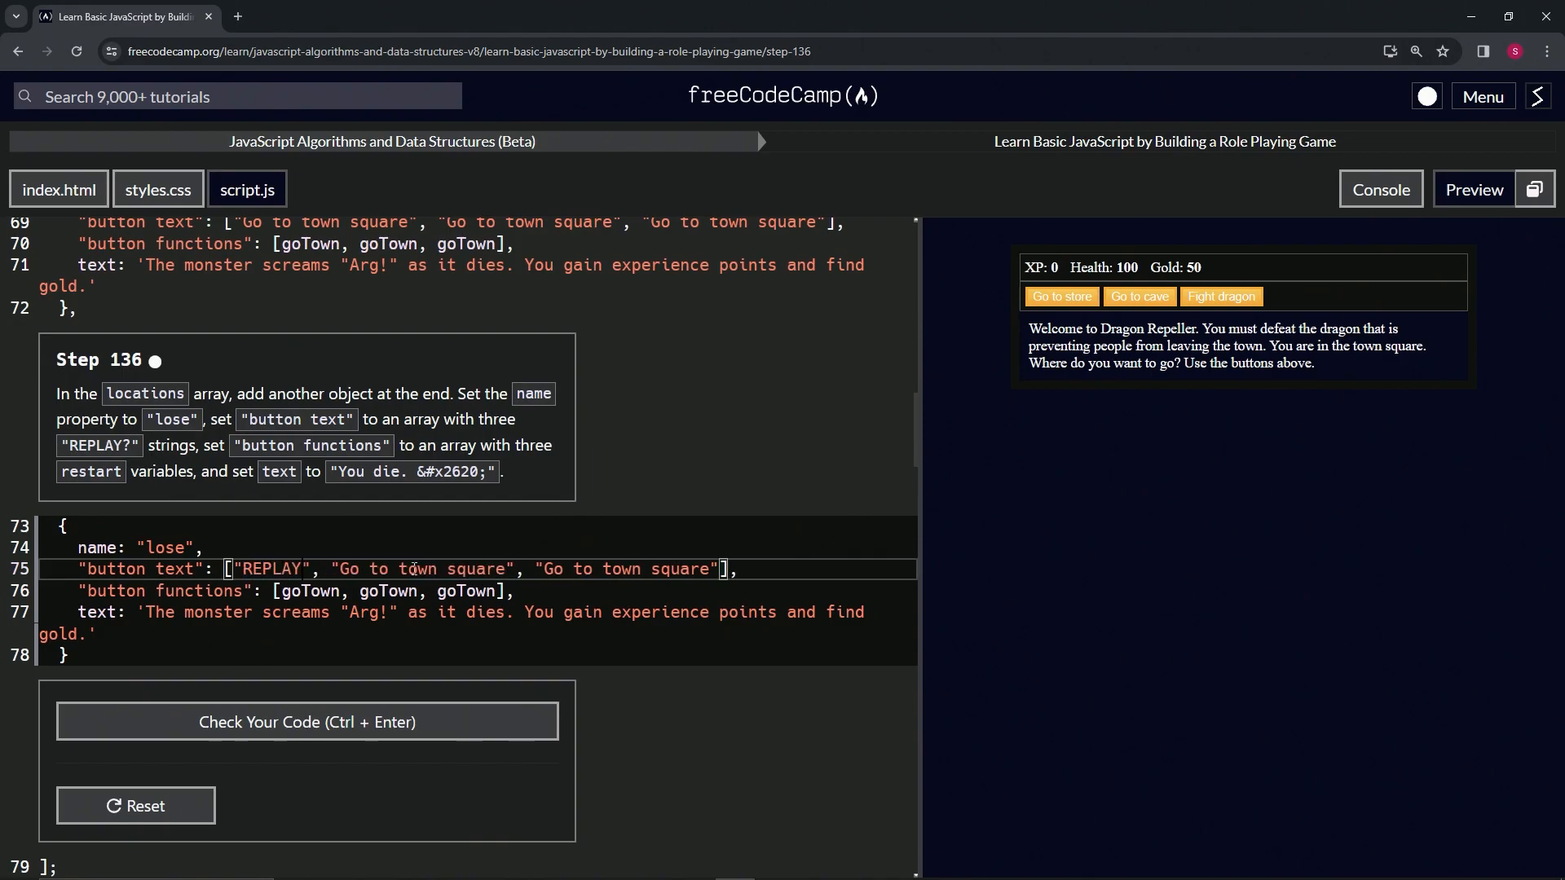
text(?)
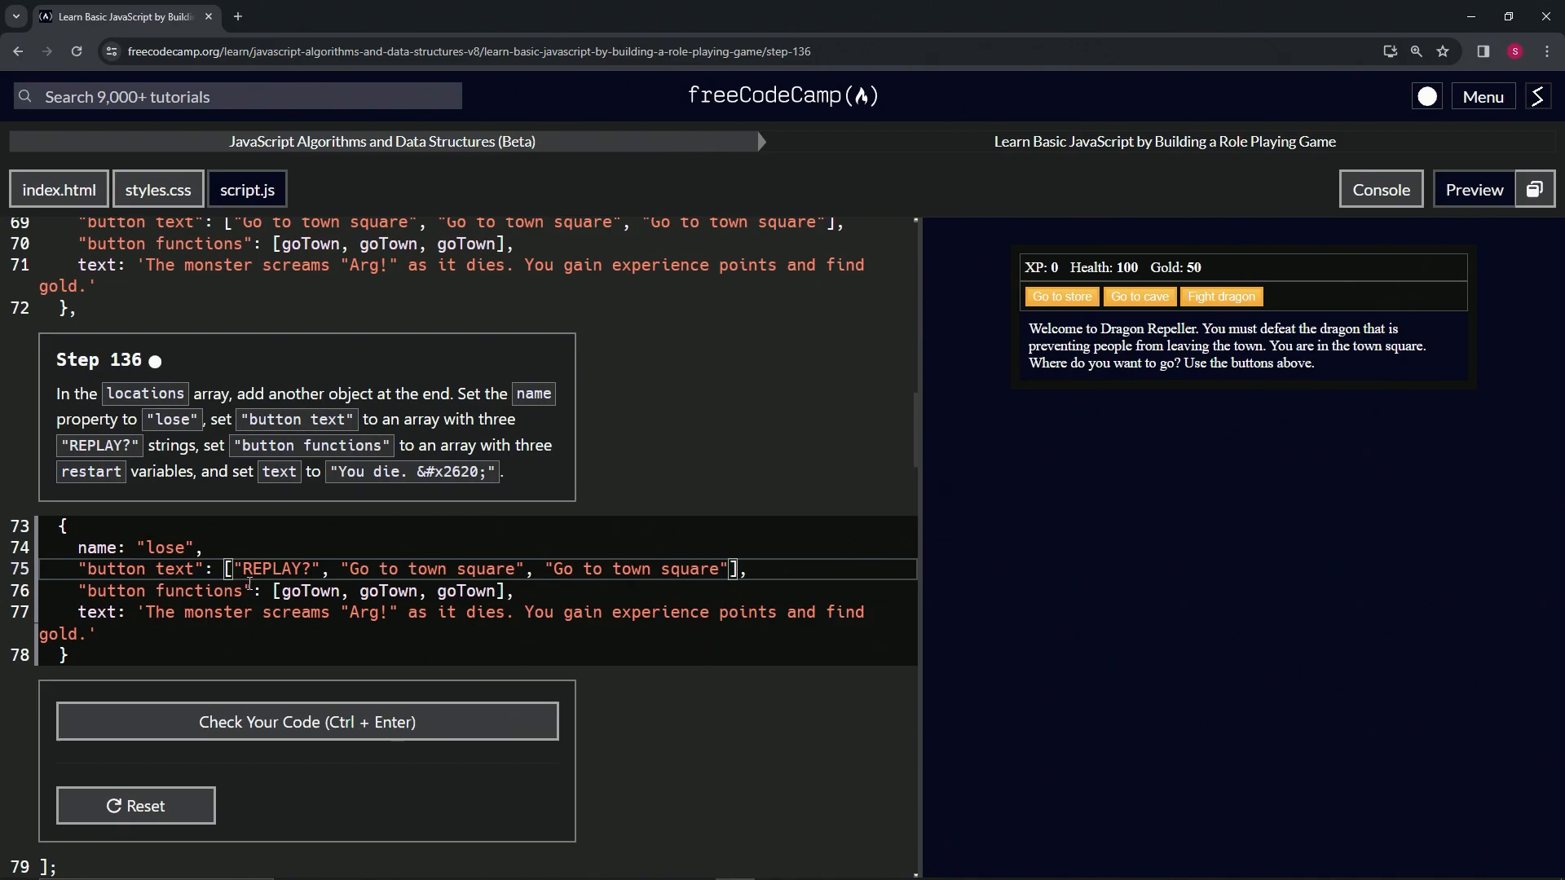
double_click(277, 567)
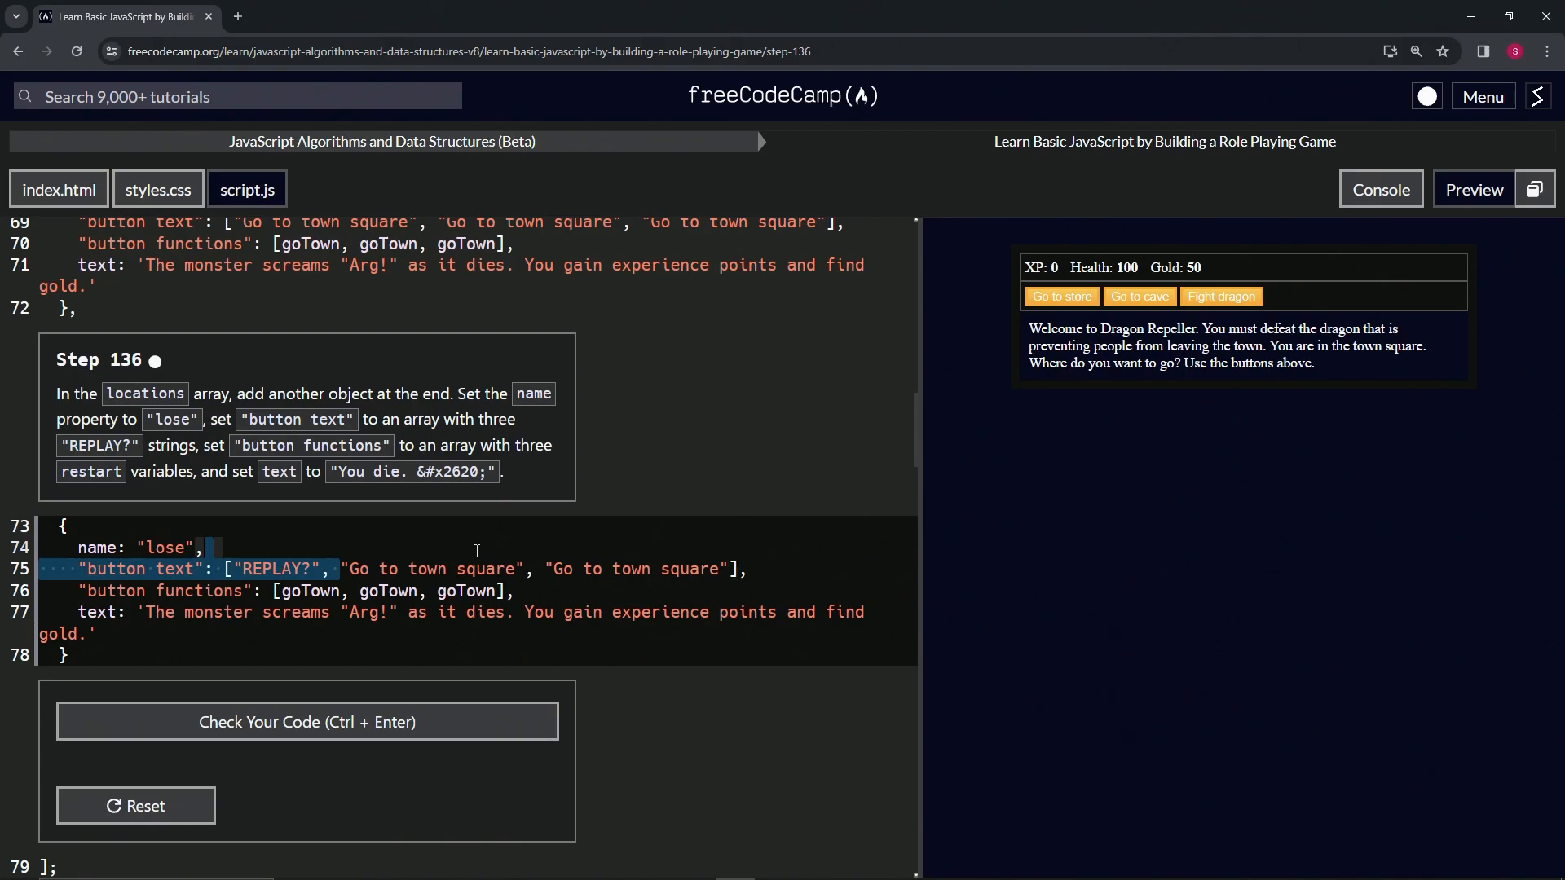
text("REPLAY?",)
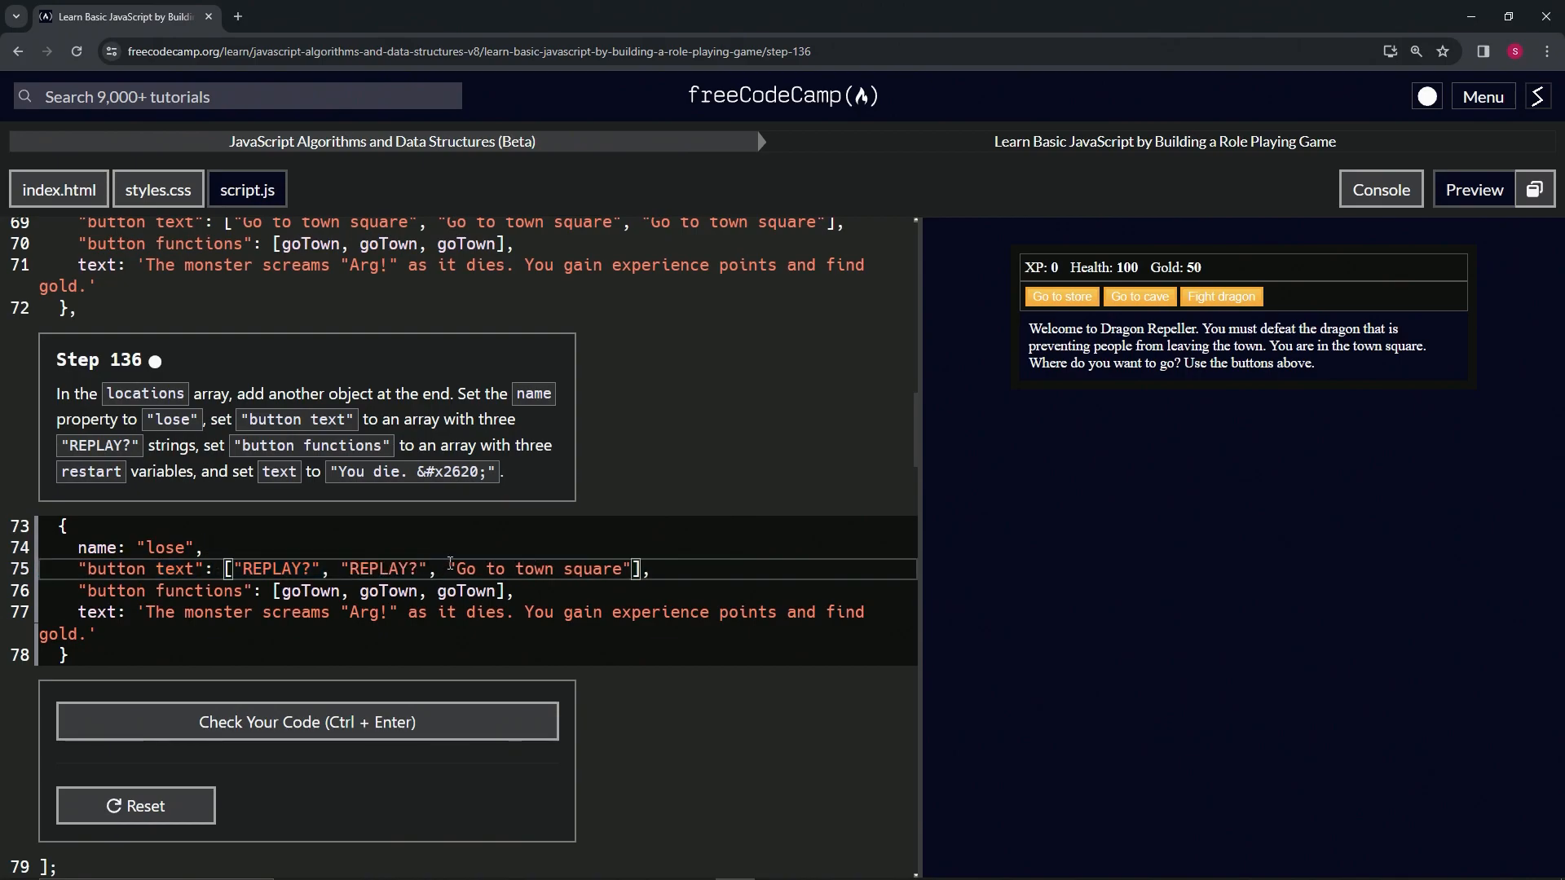
text("REPLAY?")
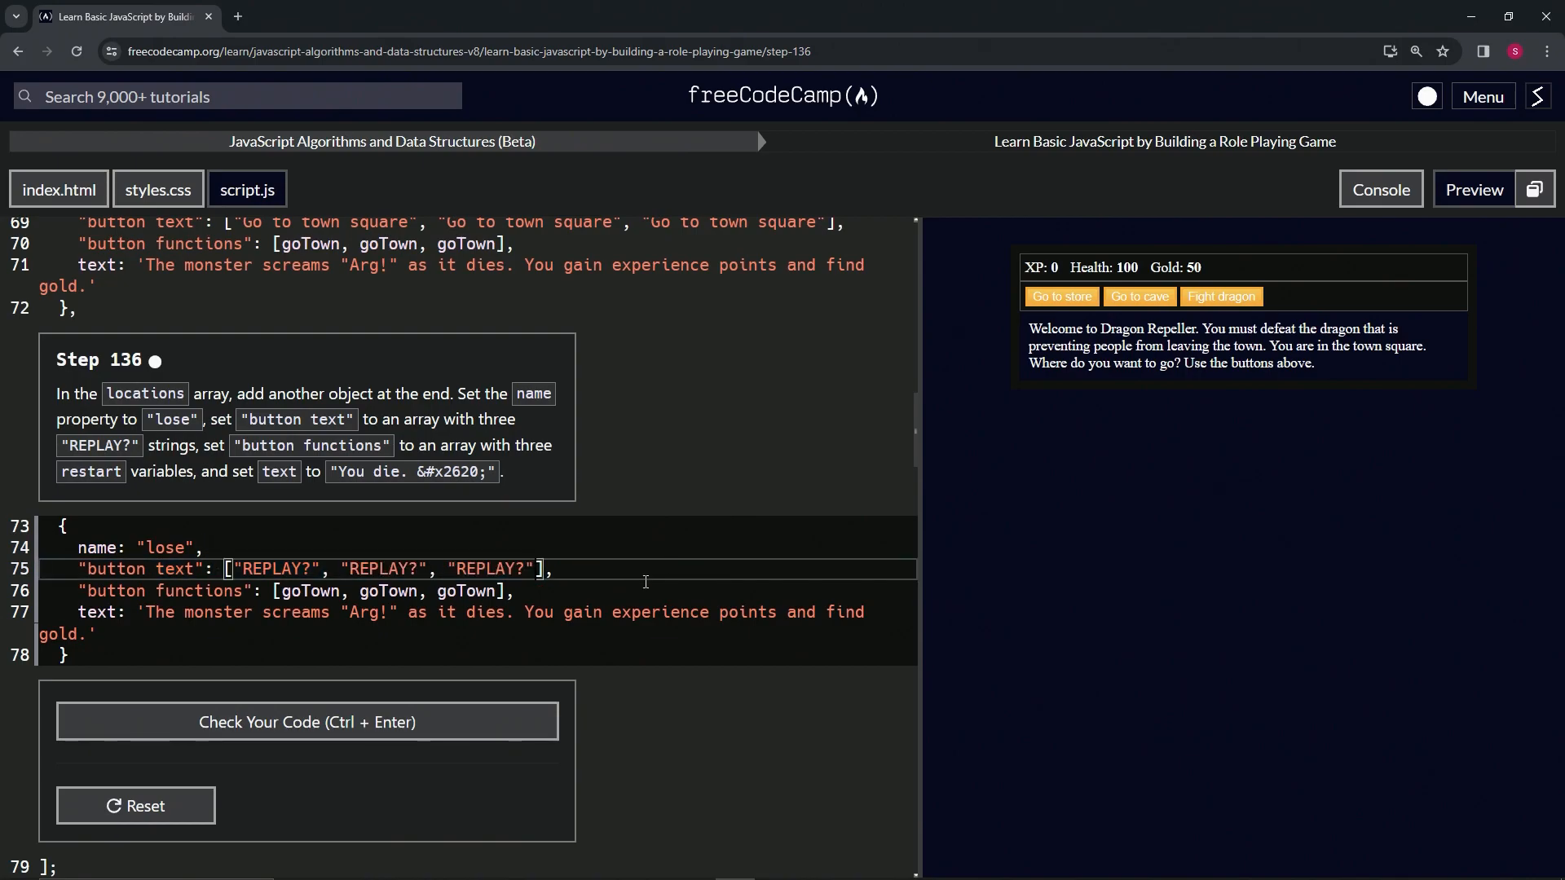
- Replace the button functions with three restart references
double_click(308, 590)
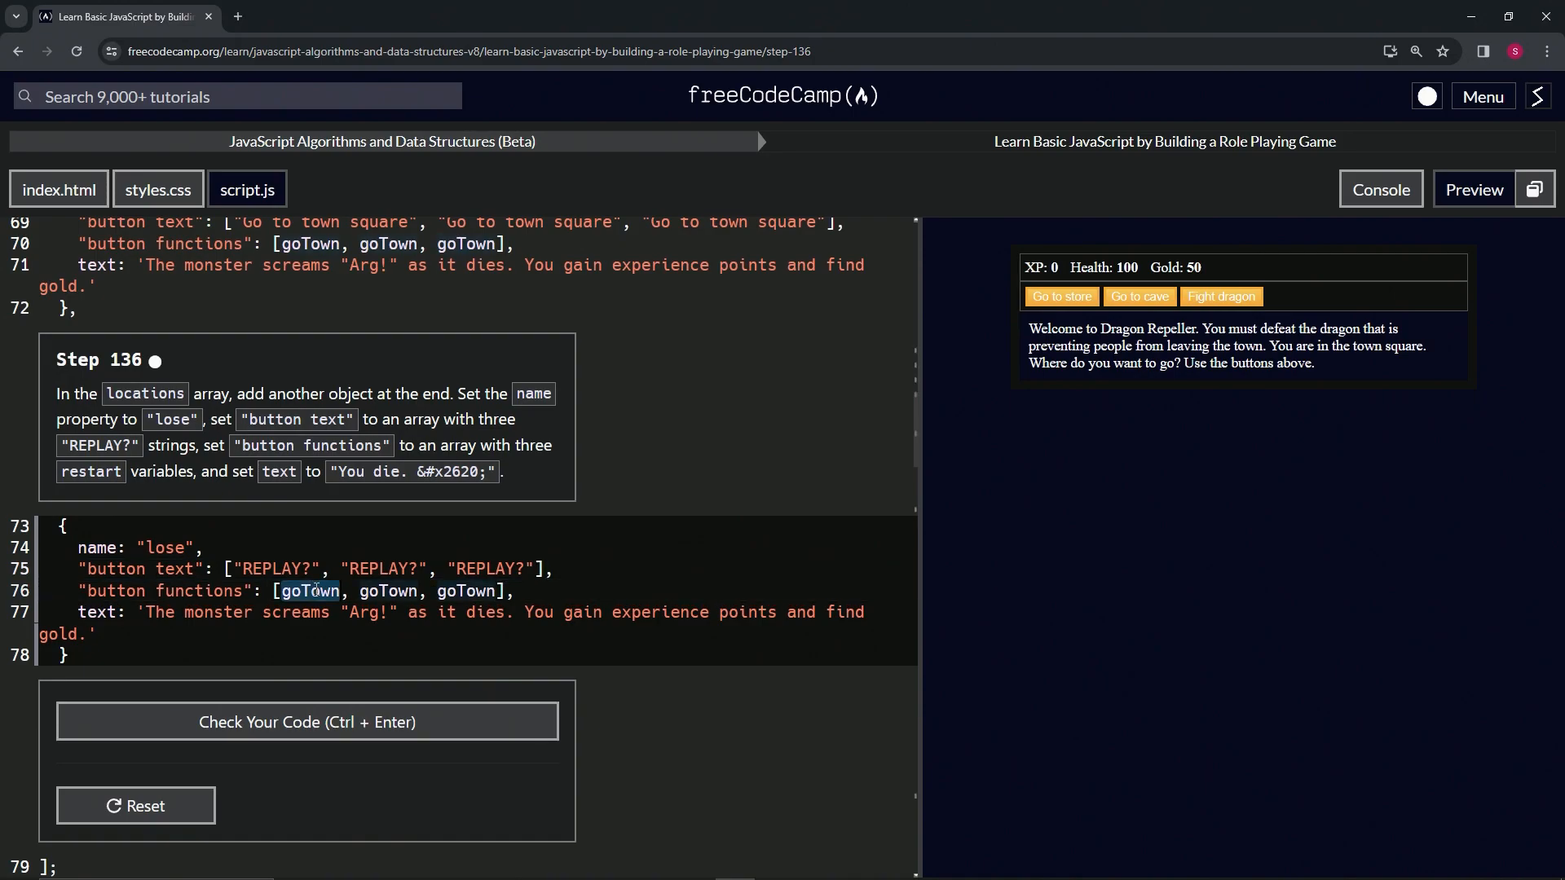
text(rest)
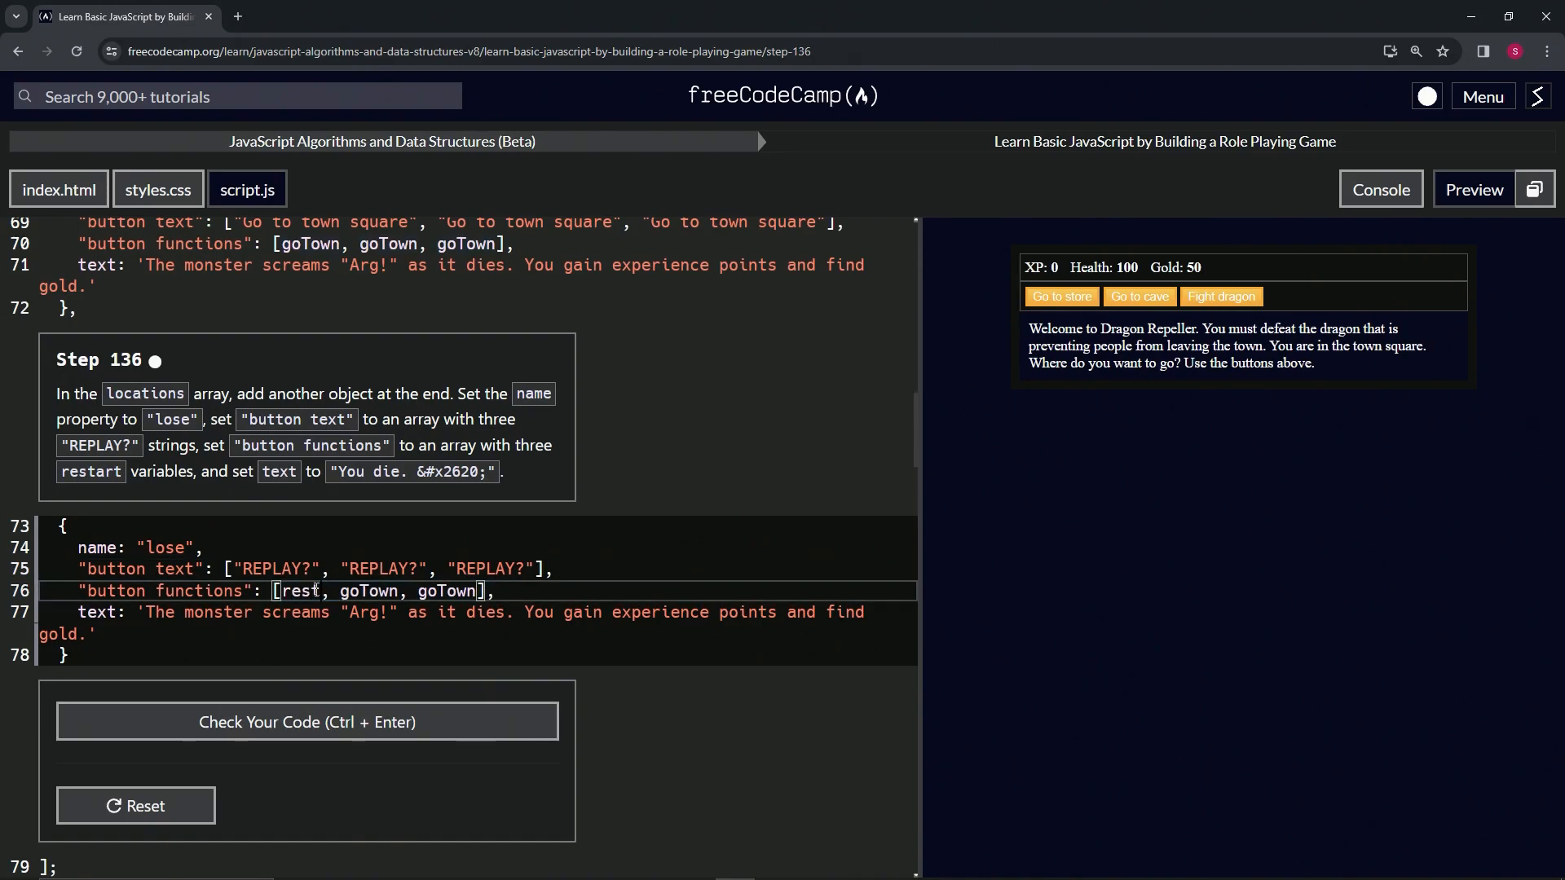
double_click(313, 590)
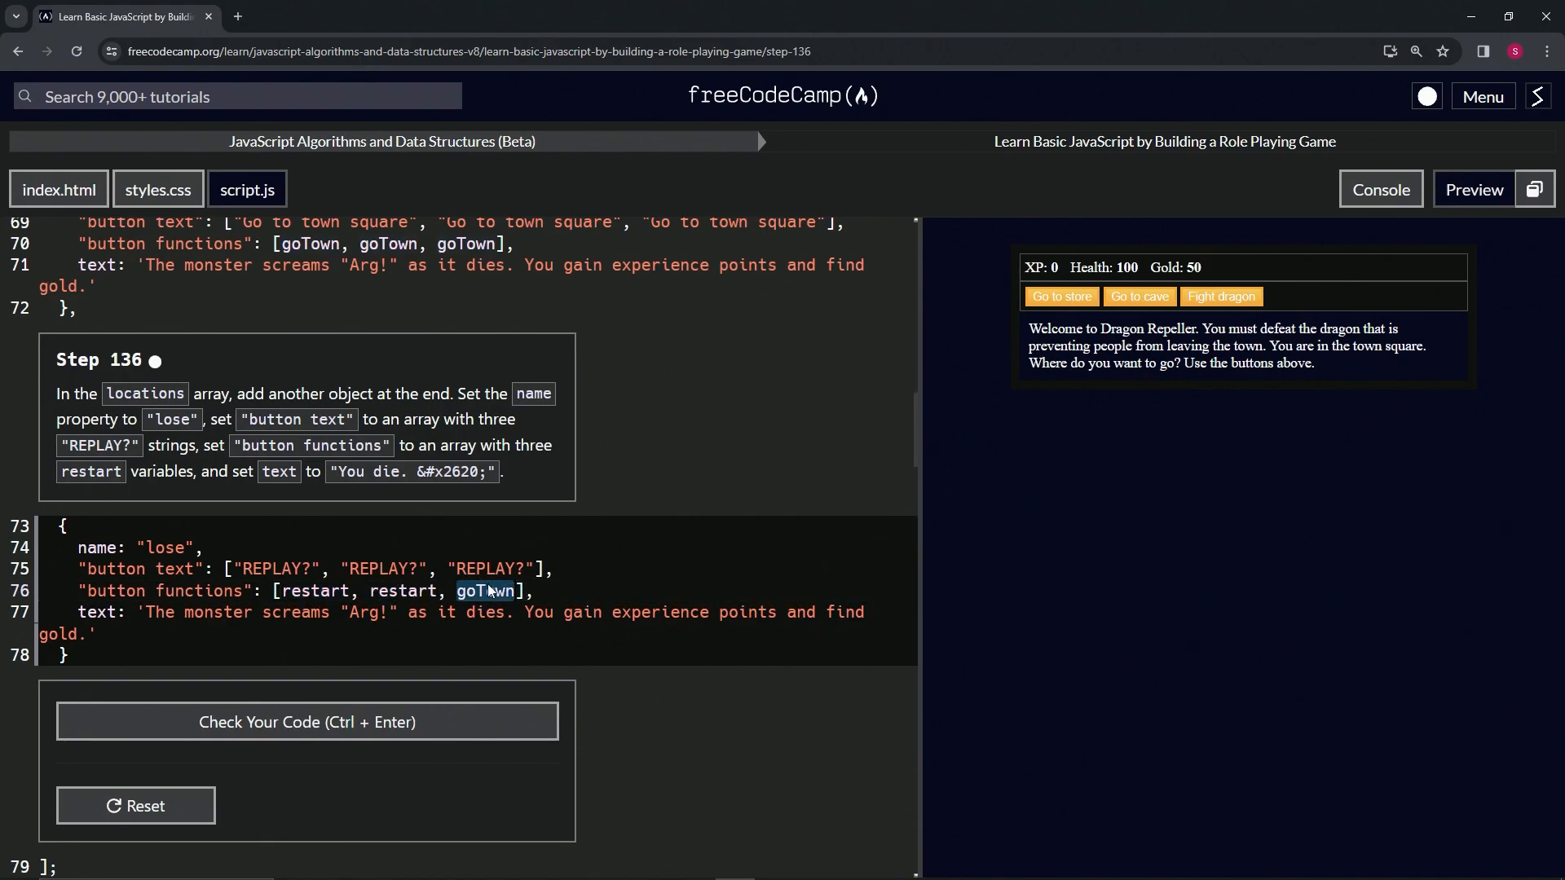
text(restart)
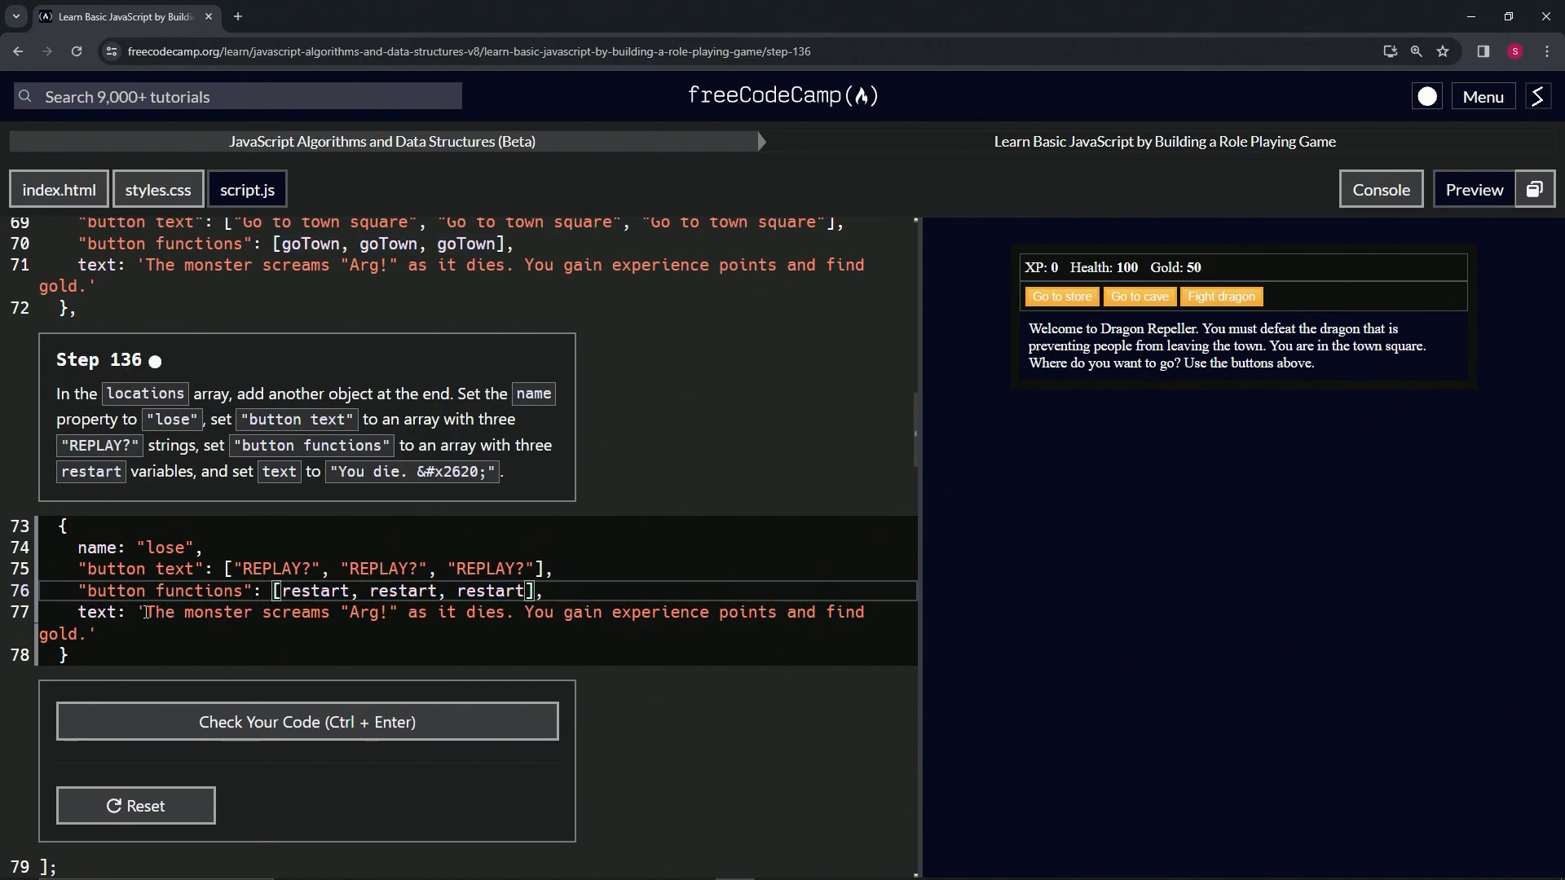
- Set the lose location's text to 'You die. &#x2620;' using the skull code from the instructions
drag(145, 611, 89, 634)
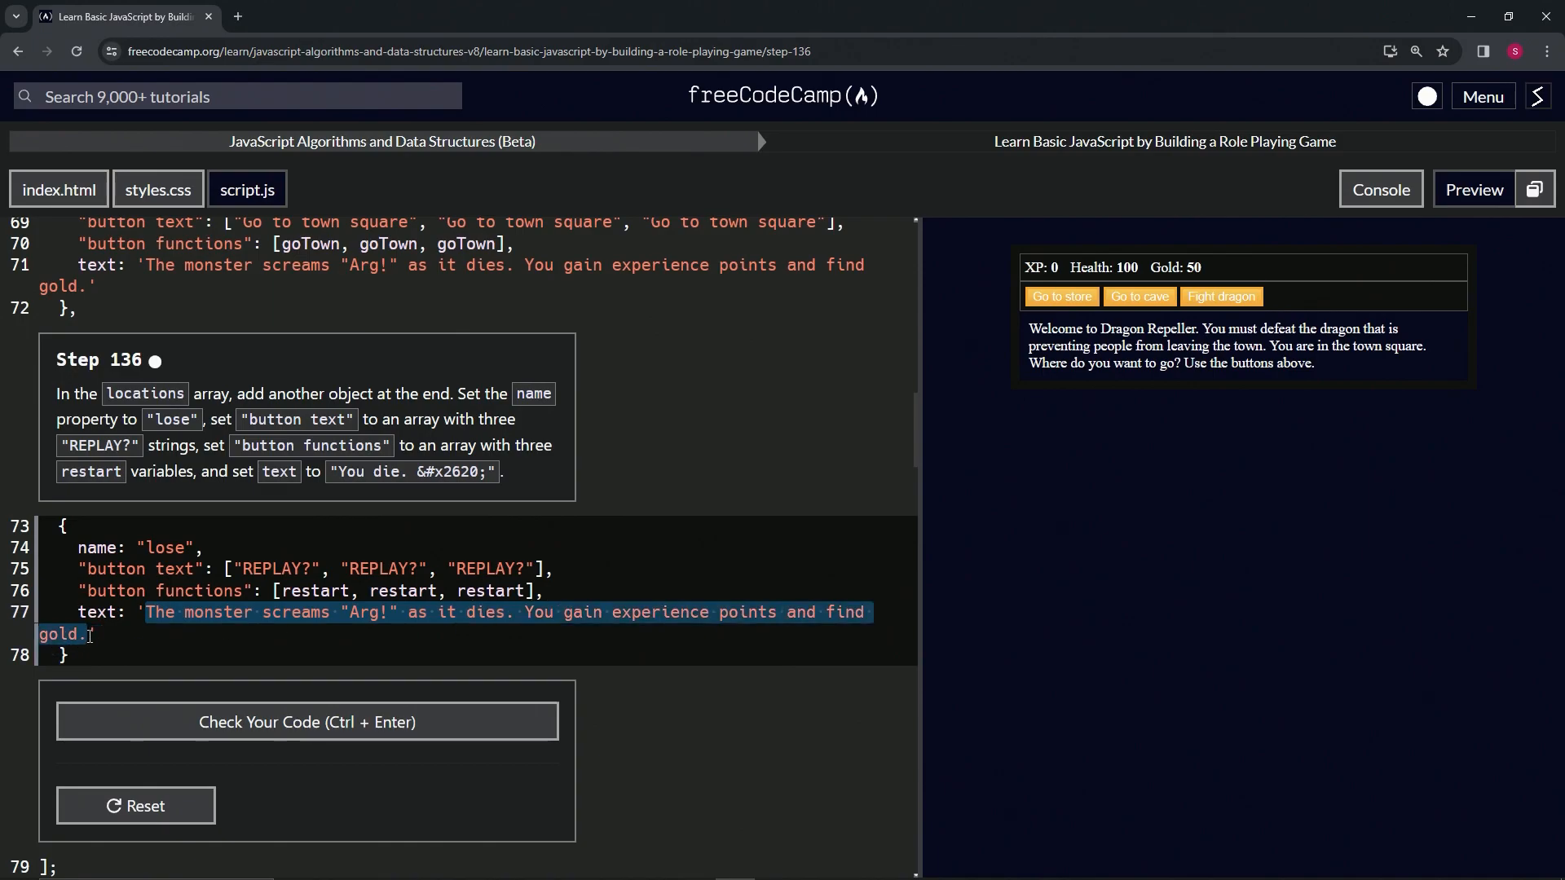
text(Y')
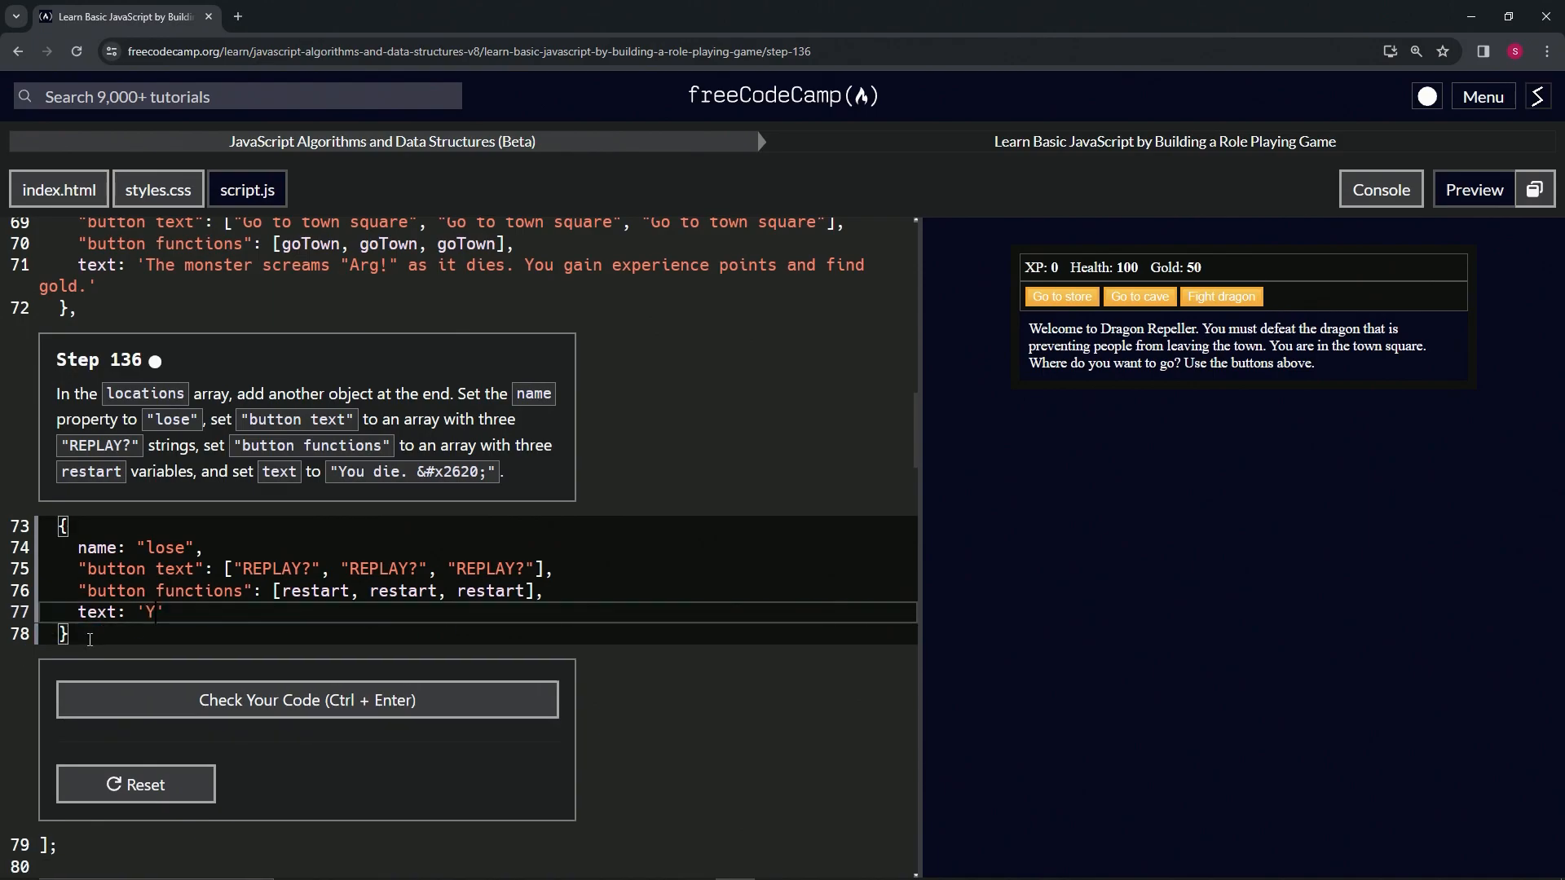
text(ou die.)
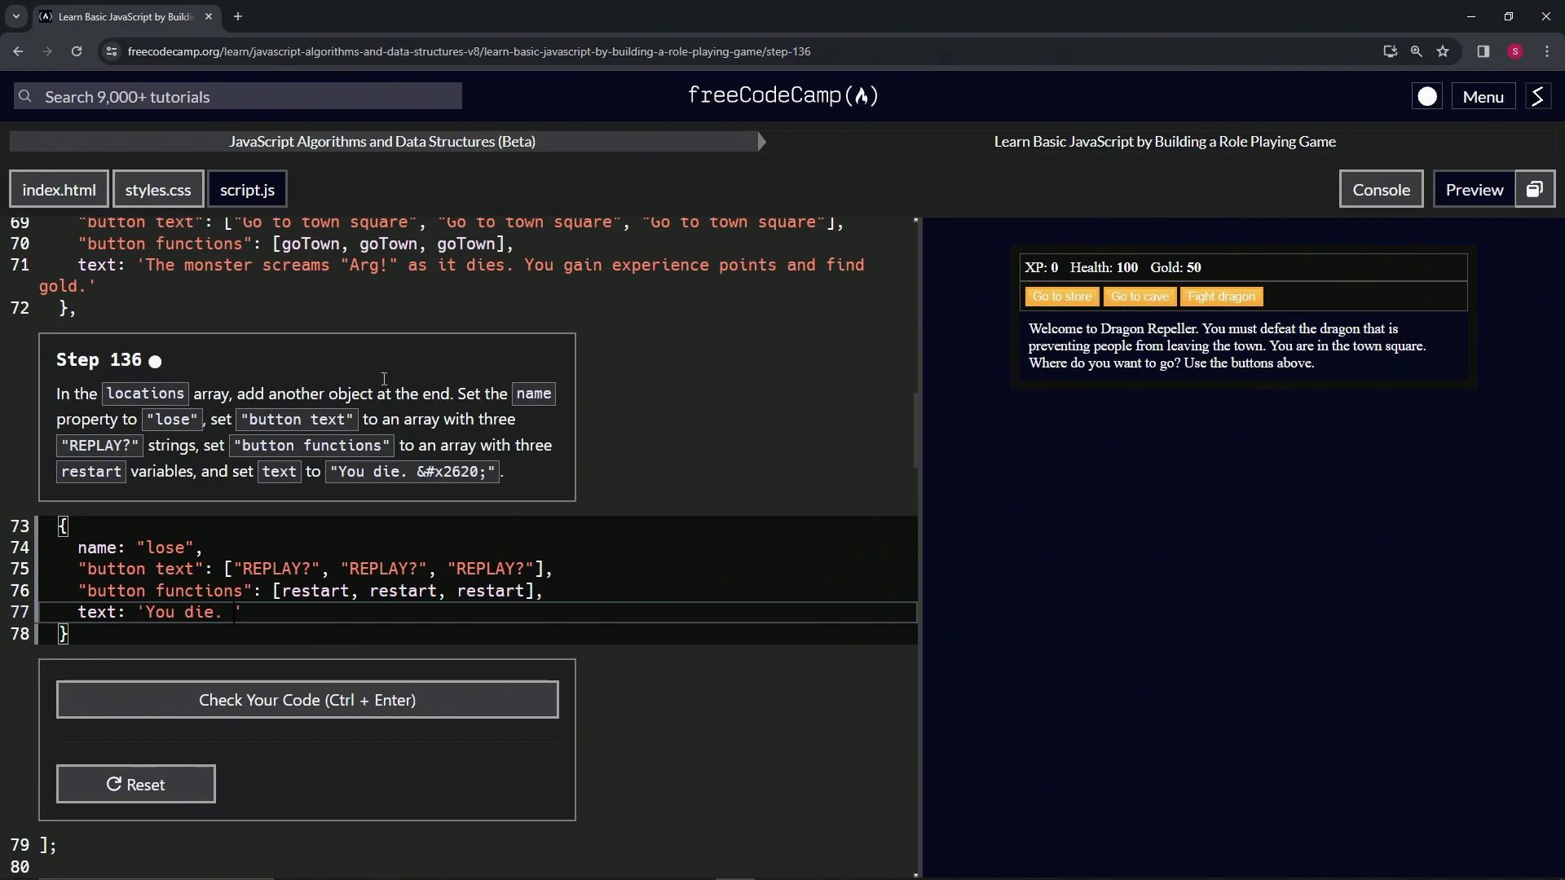
double_click(450, 471)
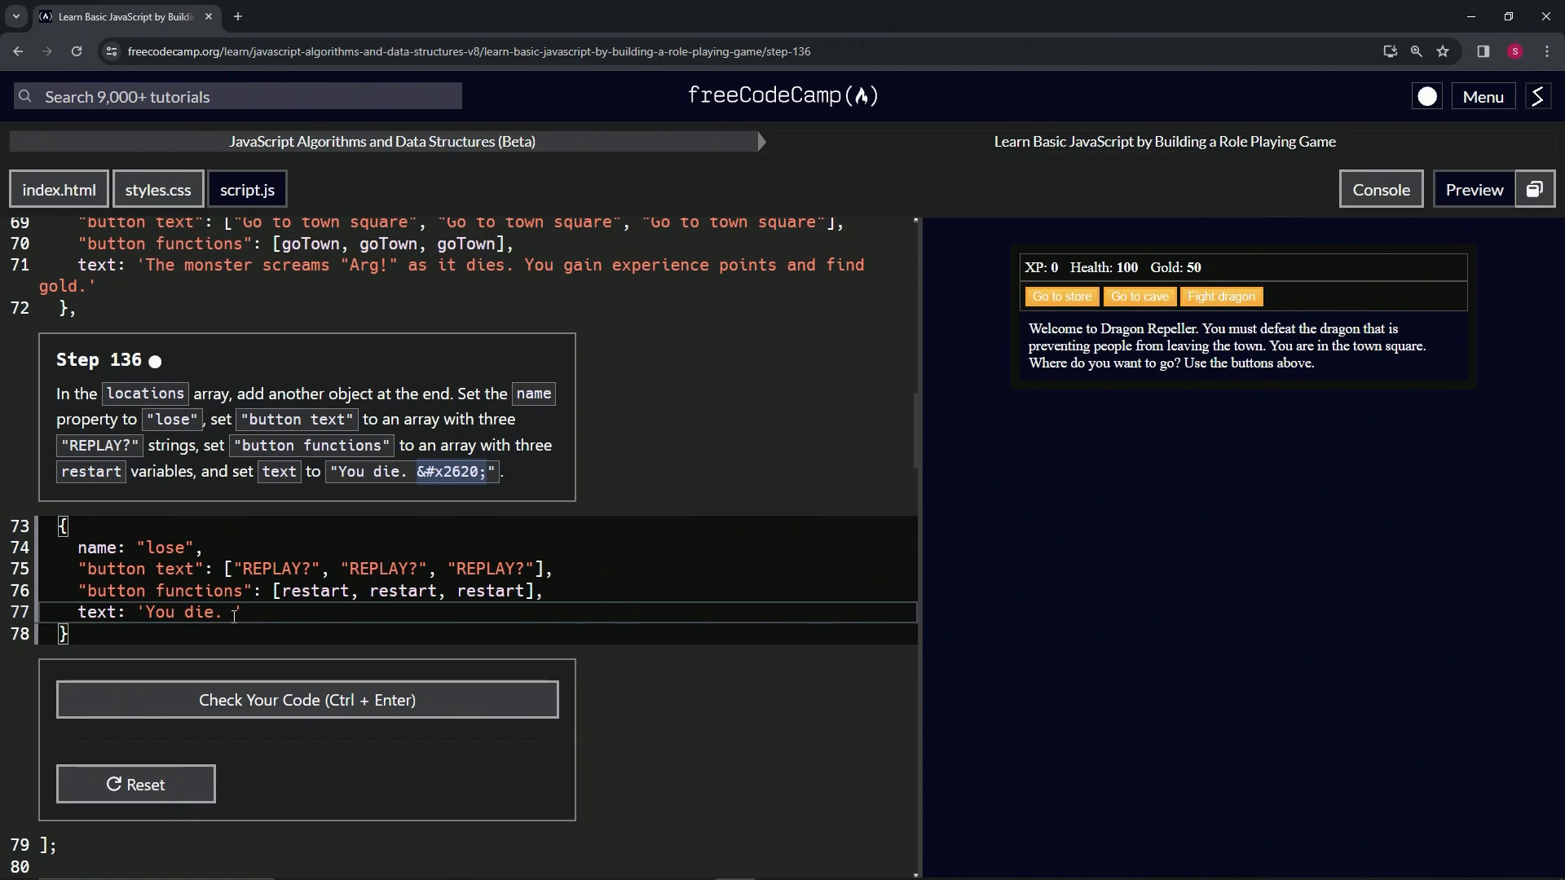
text(&#x2620;)
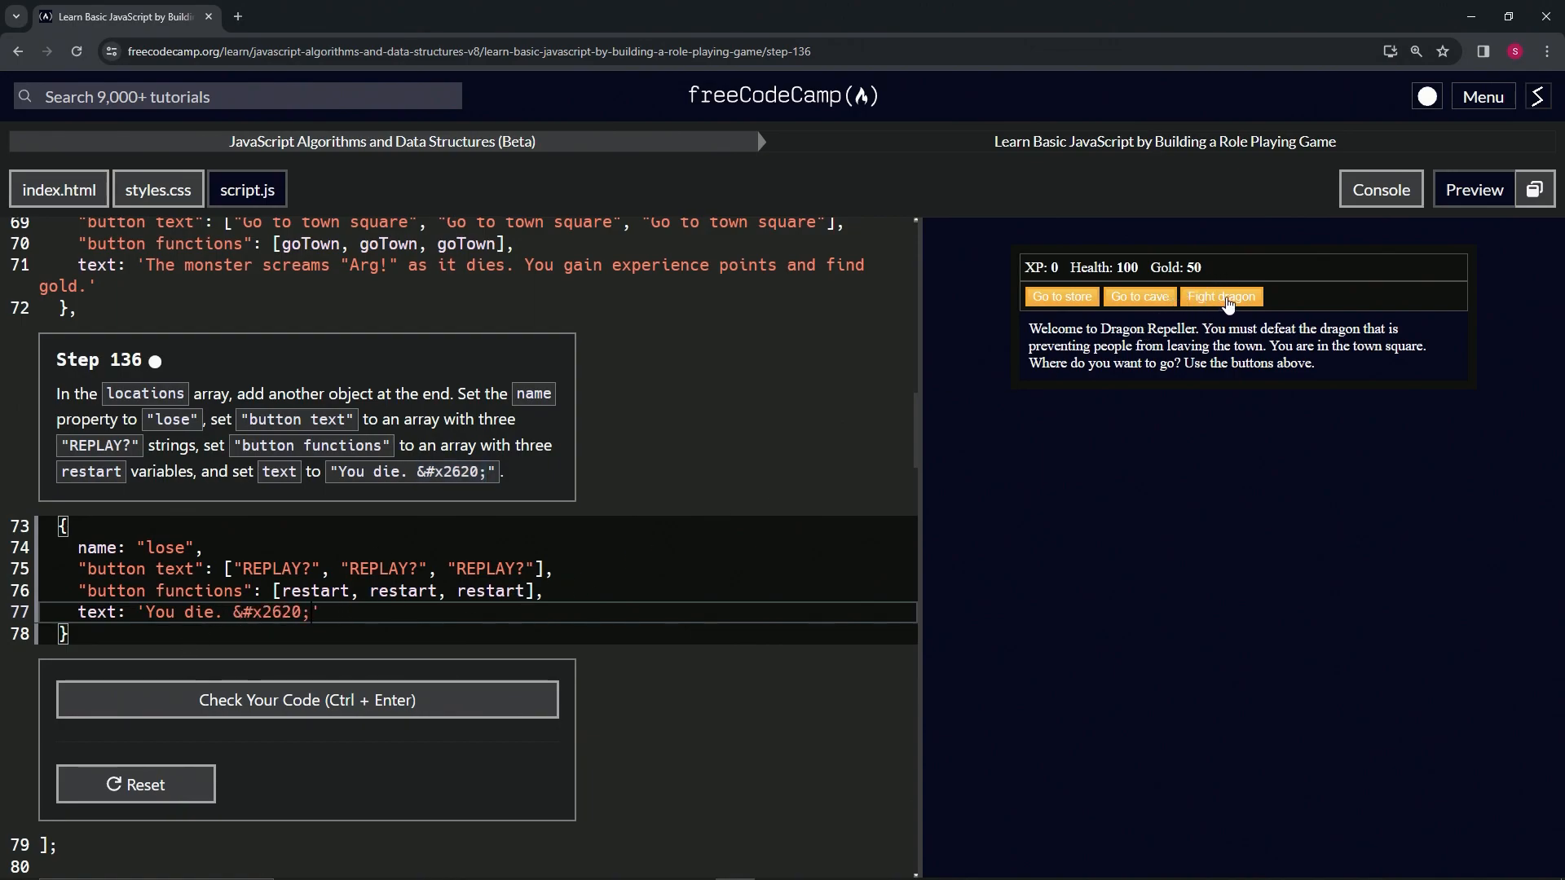
- Fight the dragon in the preview and attack until health hits 0 and the lose screen appears
click(1219, 297)
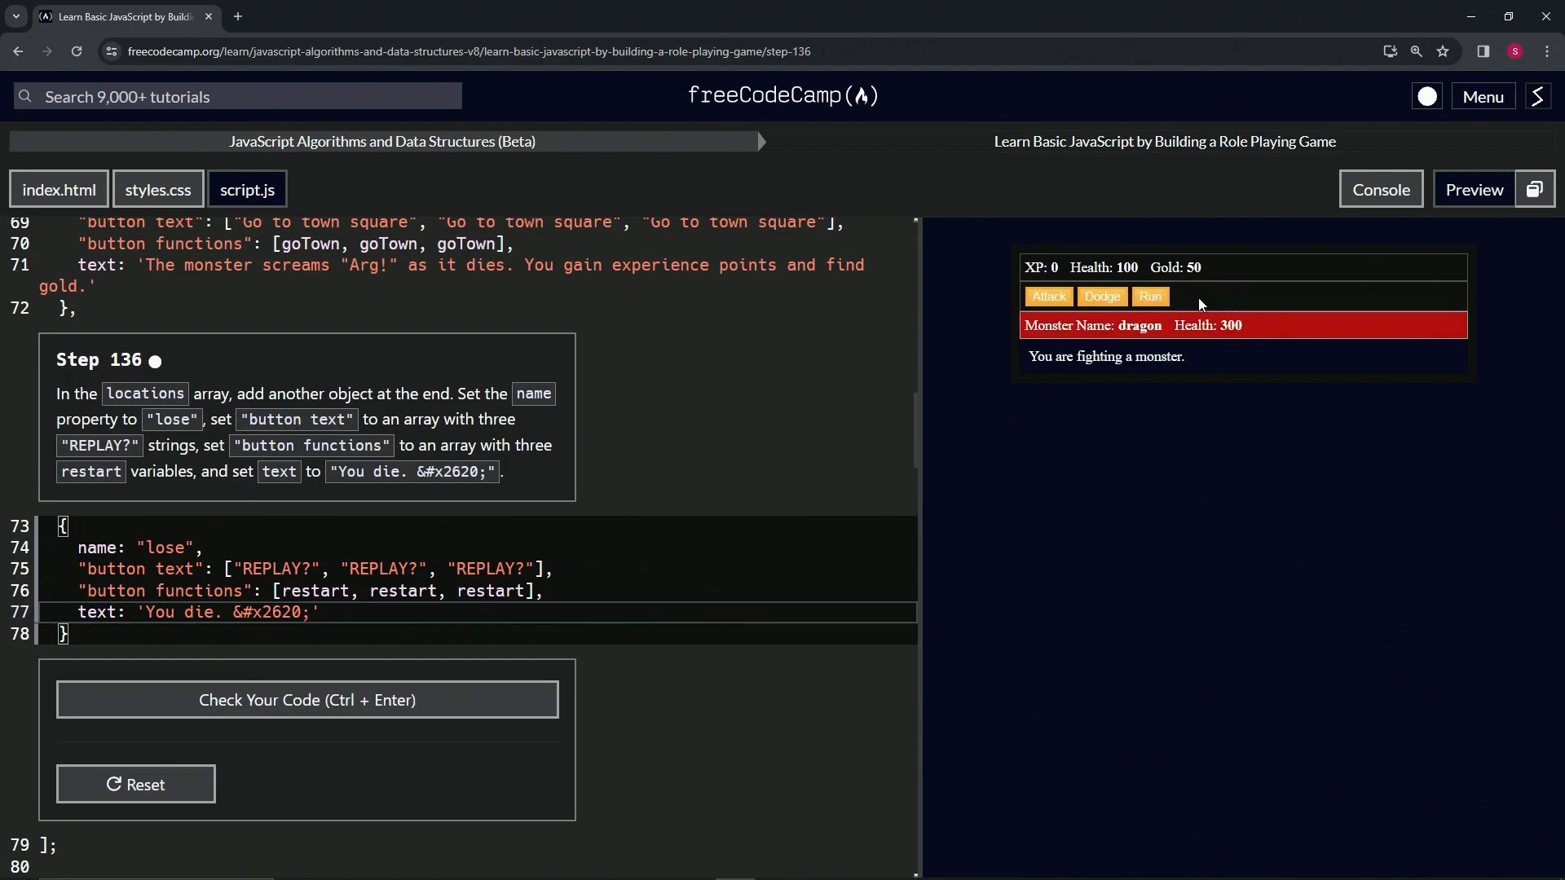
click(1047, 296)
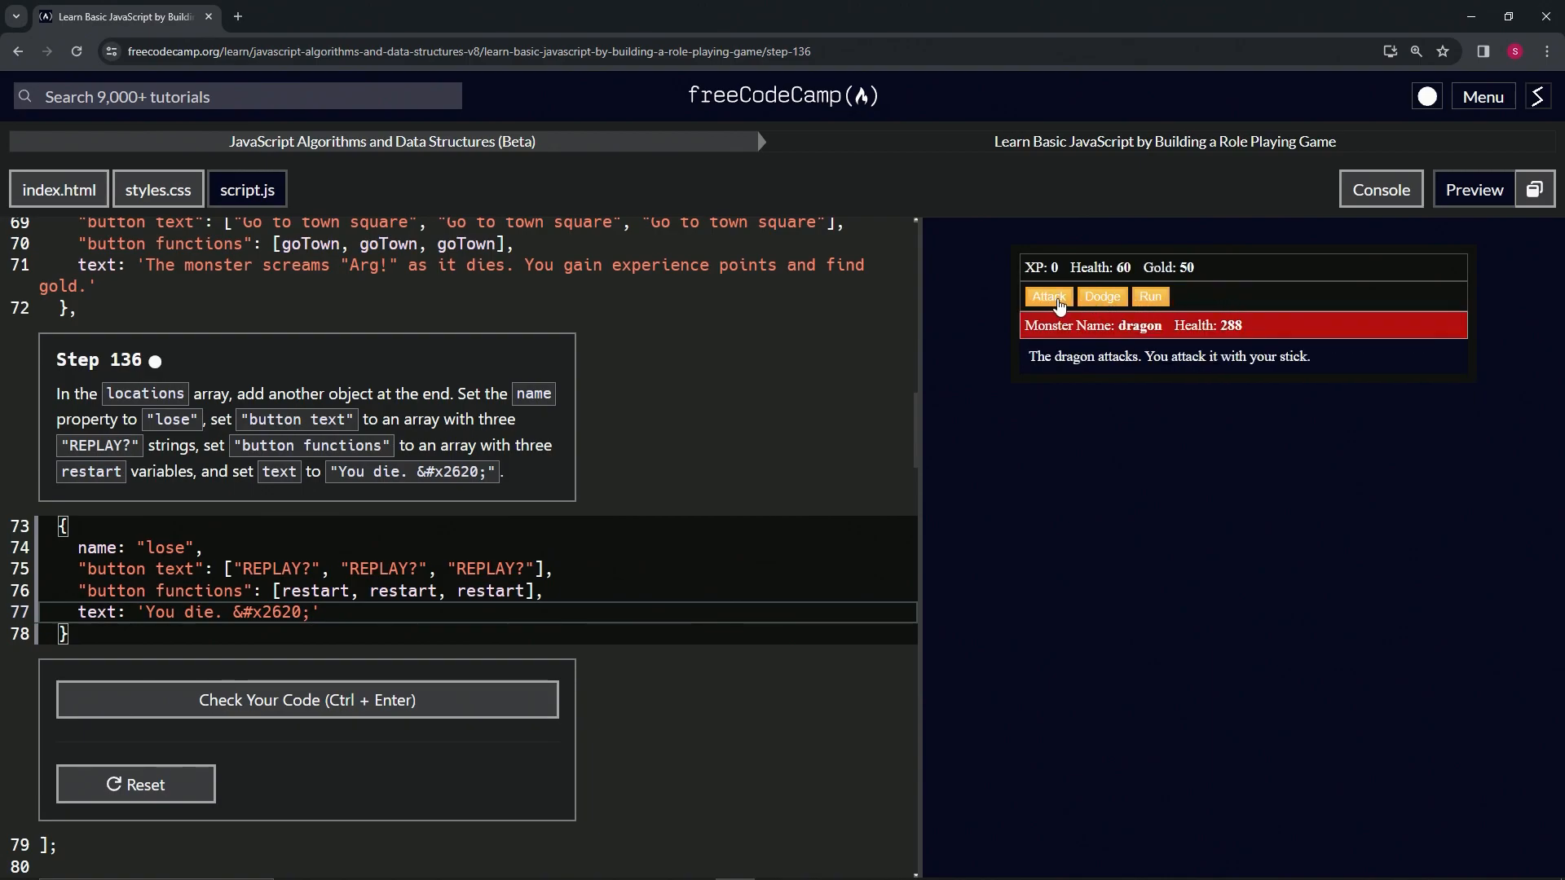
click(1046, 297)
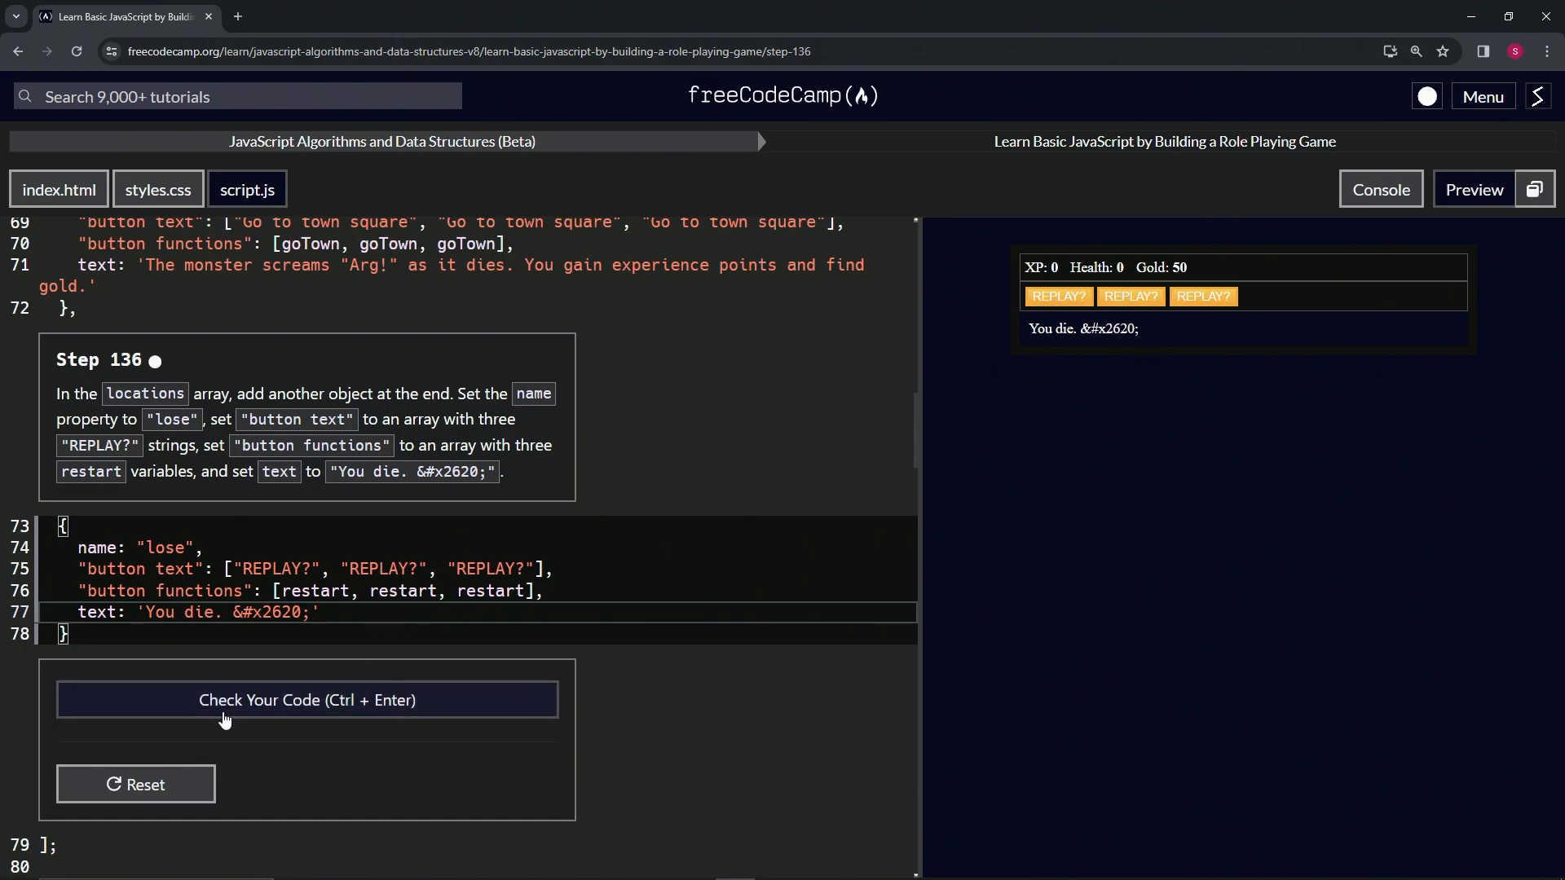
- Check the Step 136 code and submit it to advance to Step 137
click(307, 699)
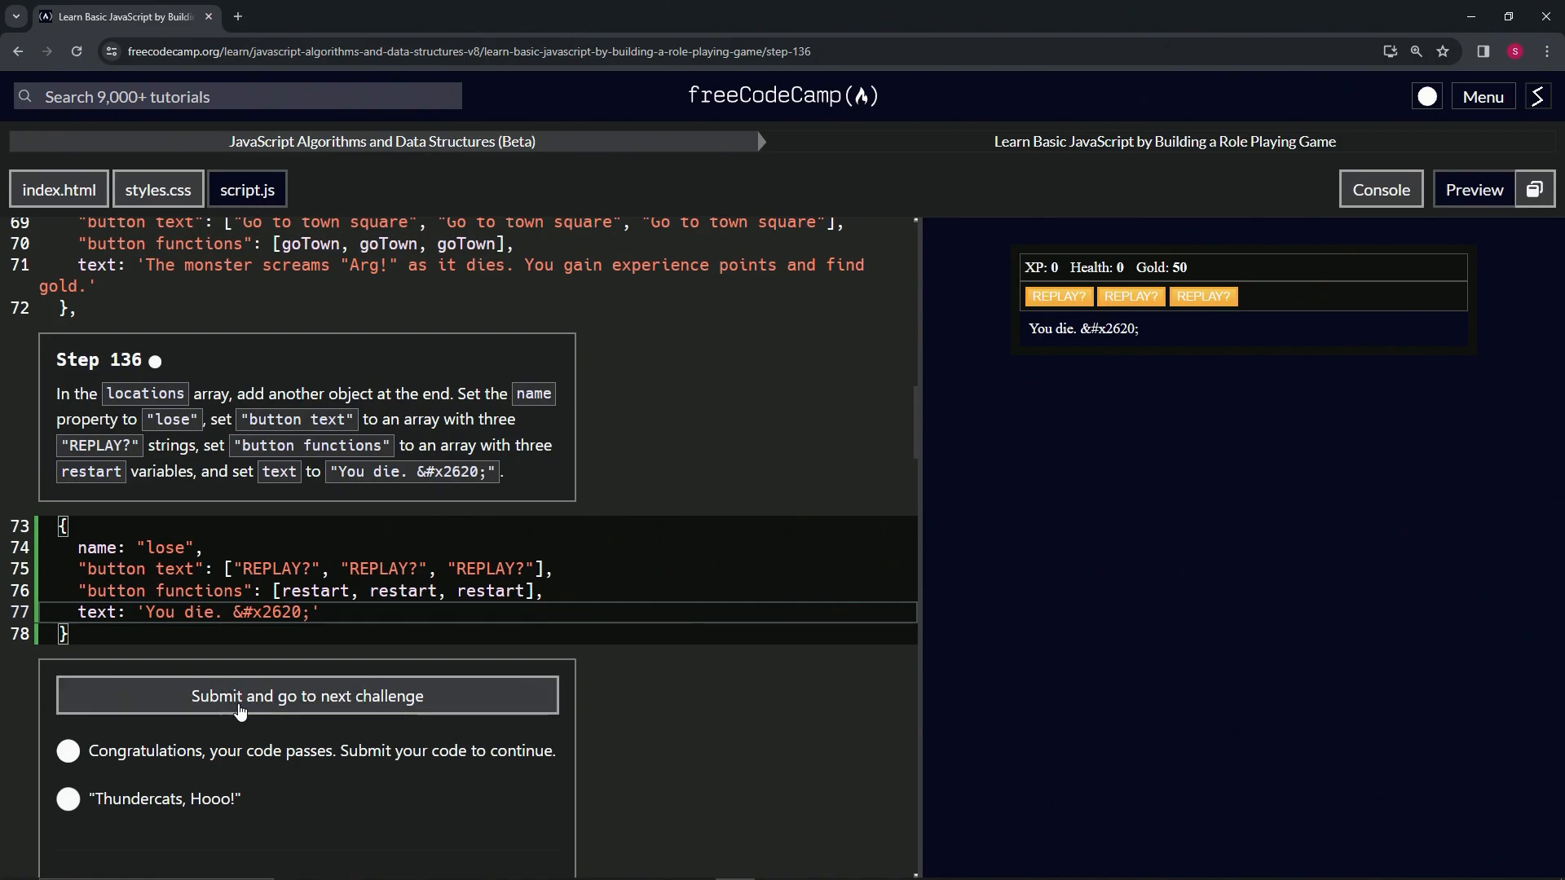
click(307, 696)
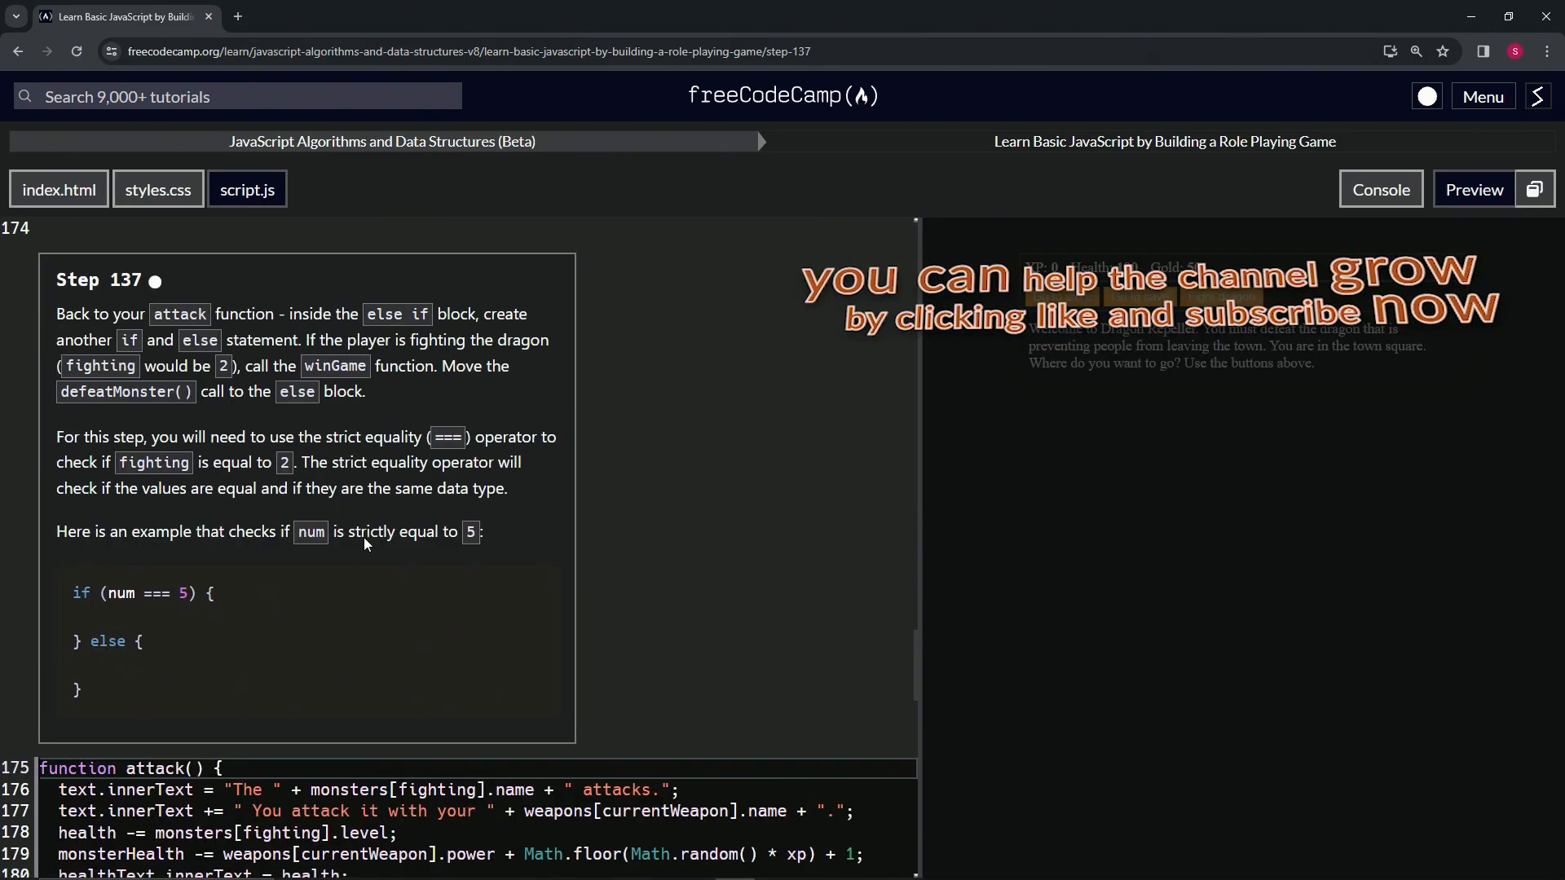